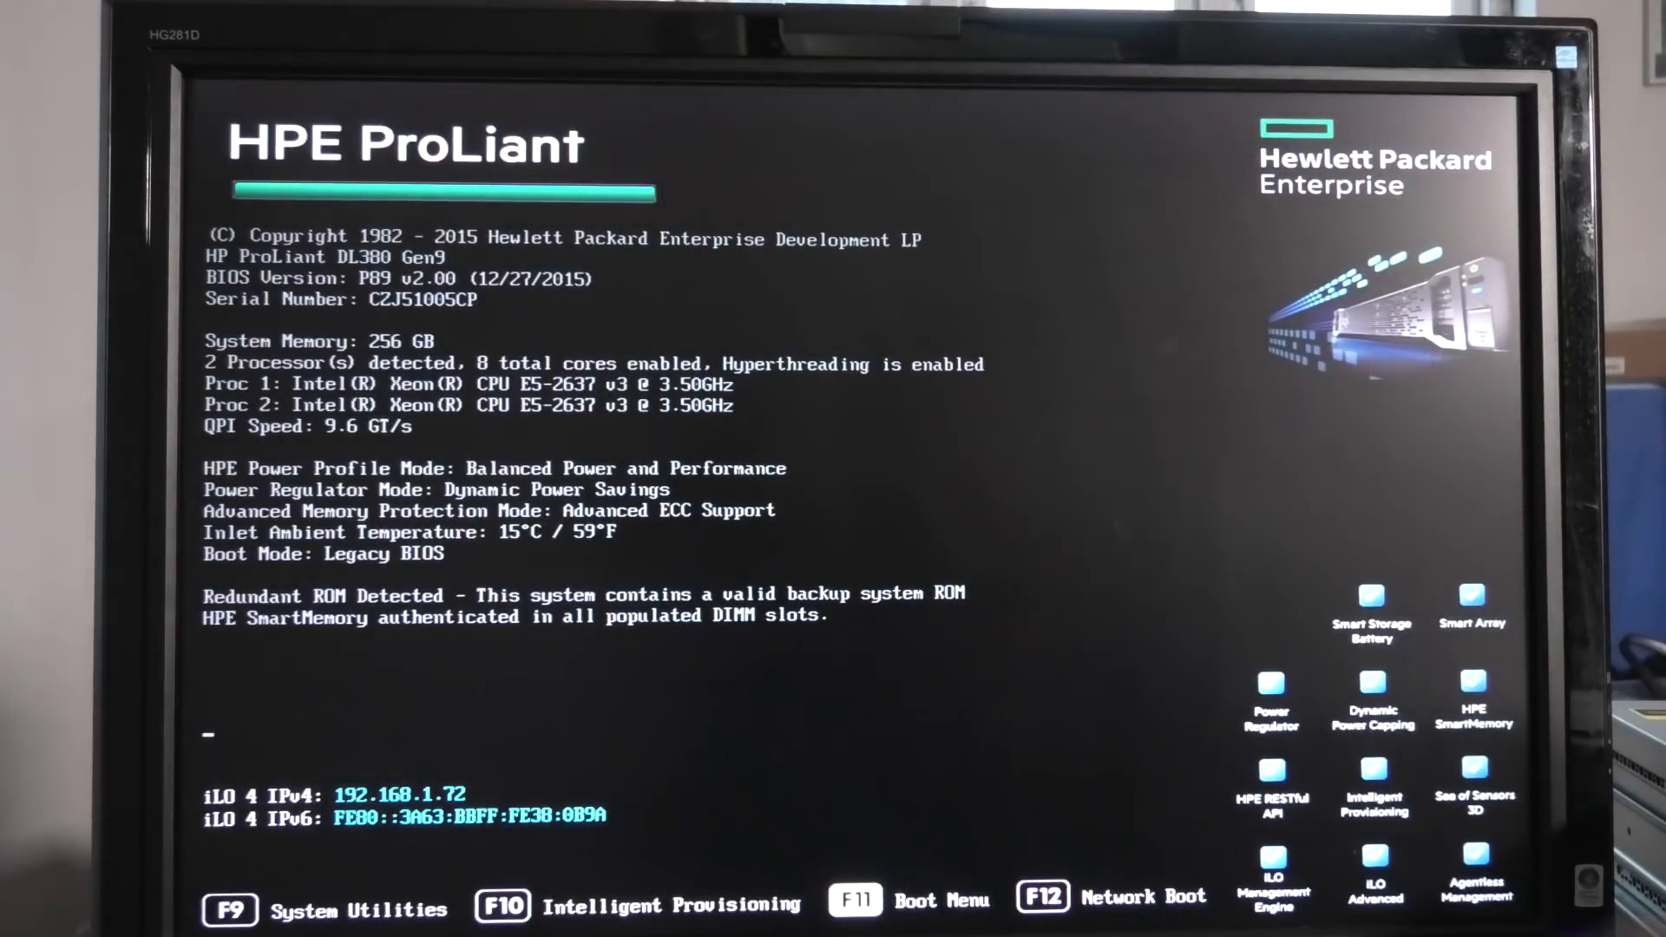
Use F11 during the DL380 Gen9 POST to call up the one-time boot override menu
key(F11)
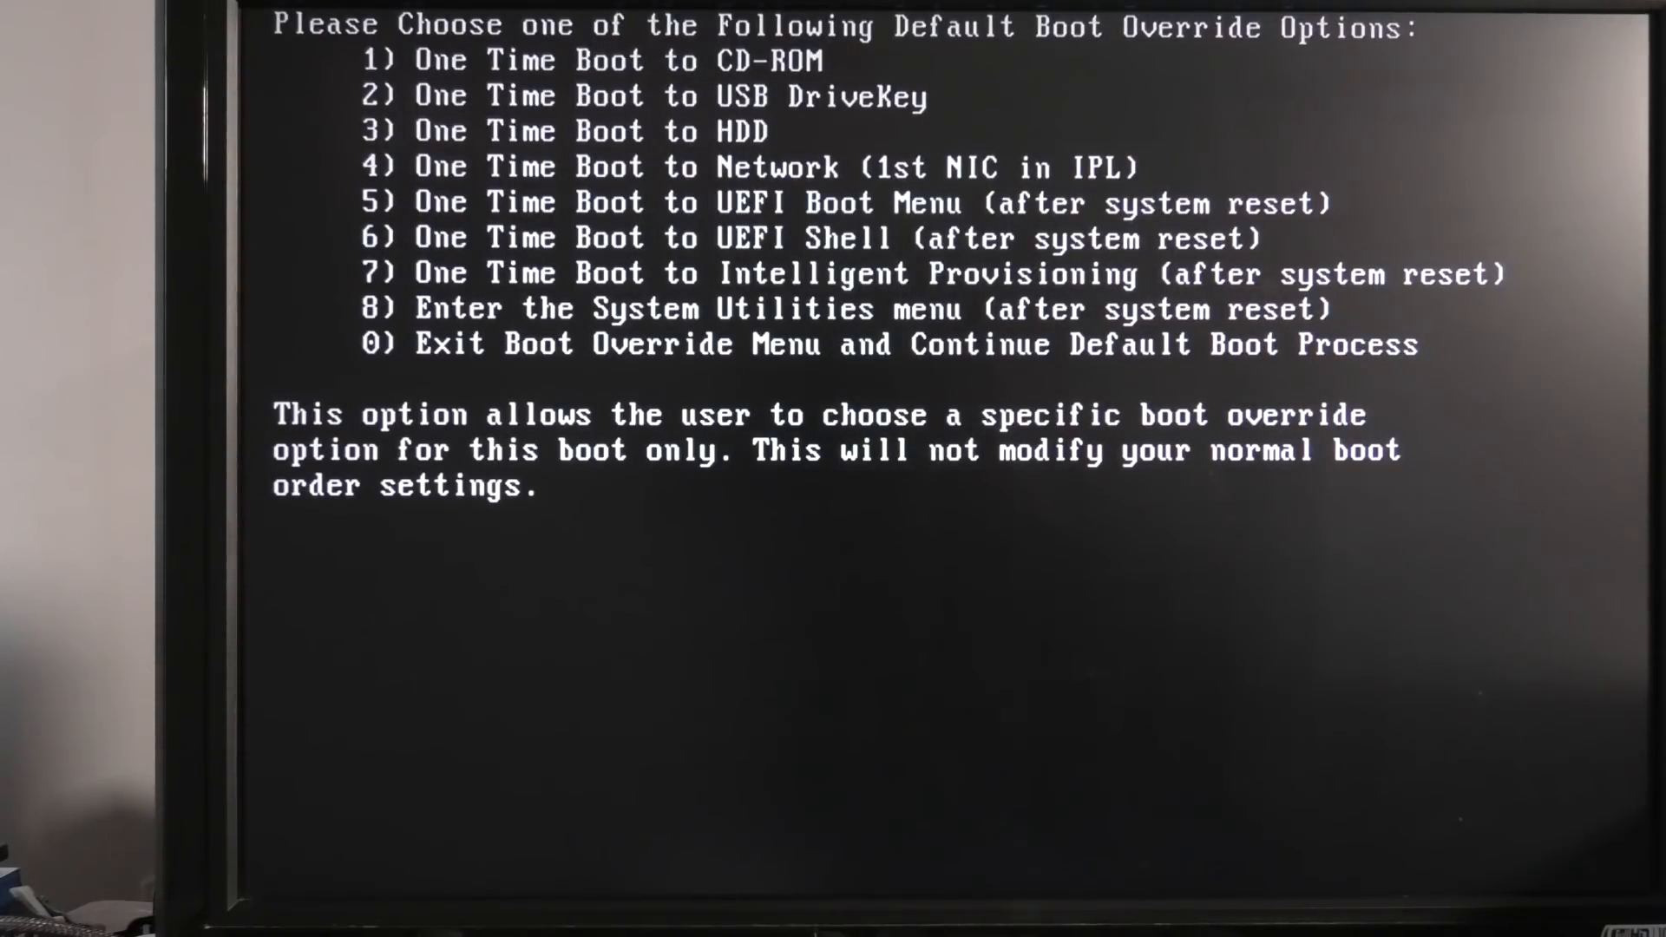
Select One Time Boot to CD-ROM in the Default Boot Override menu
key(Enter)
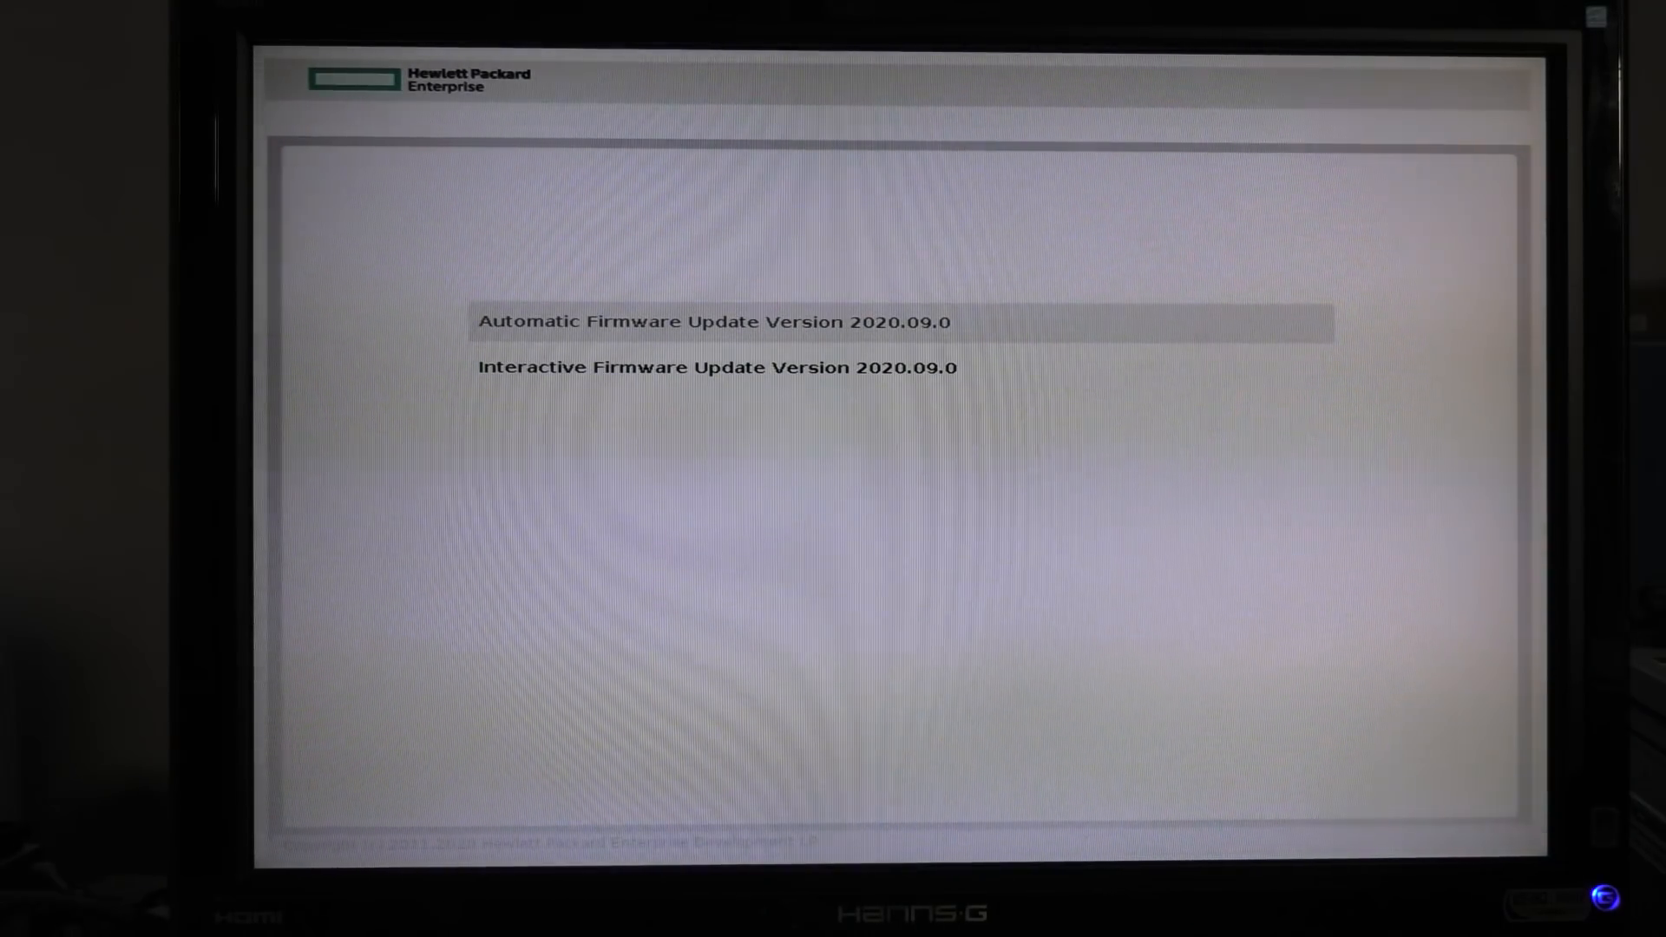
Start Interactive Firmware Update 2020.09.0 and dismiss the kernel loading error
key(Down)
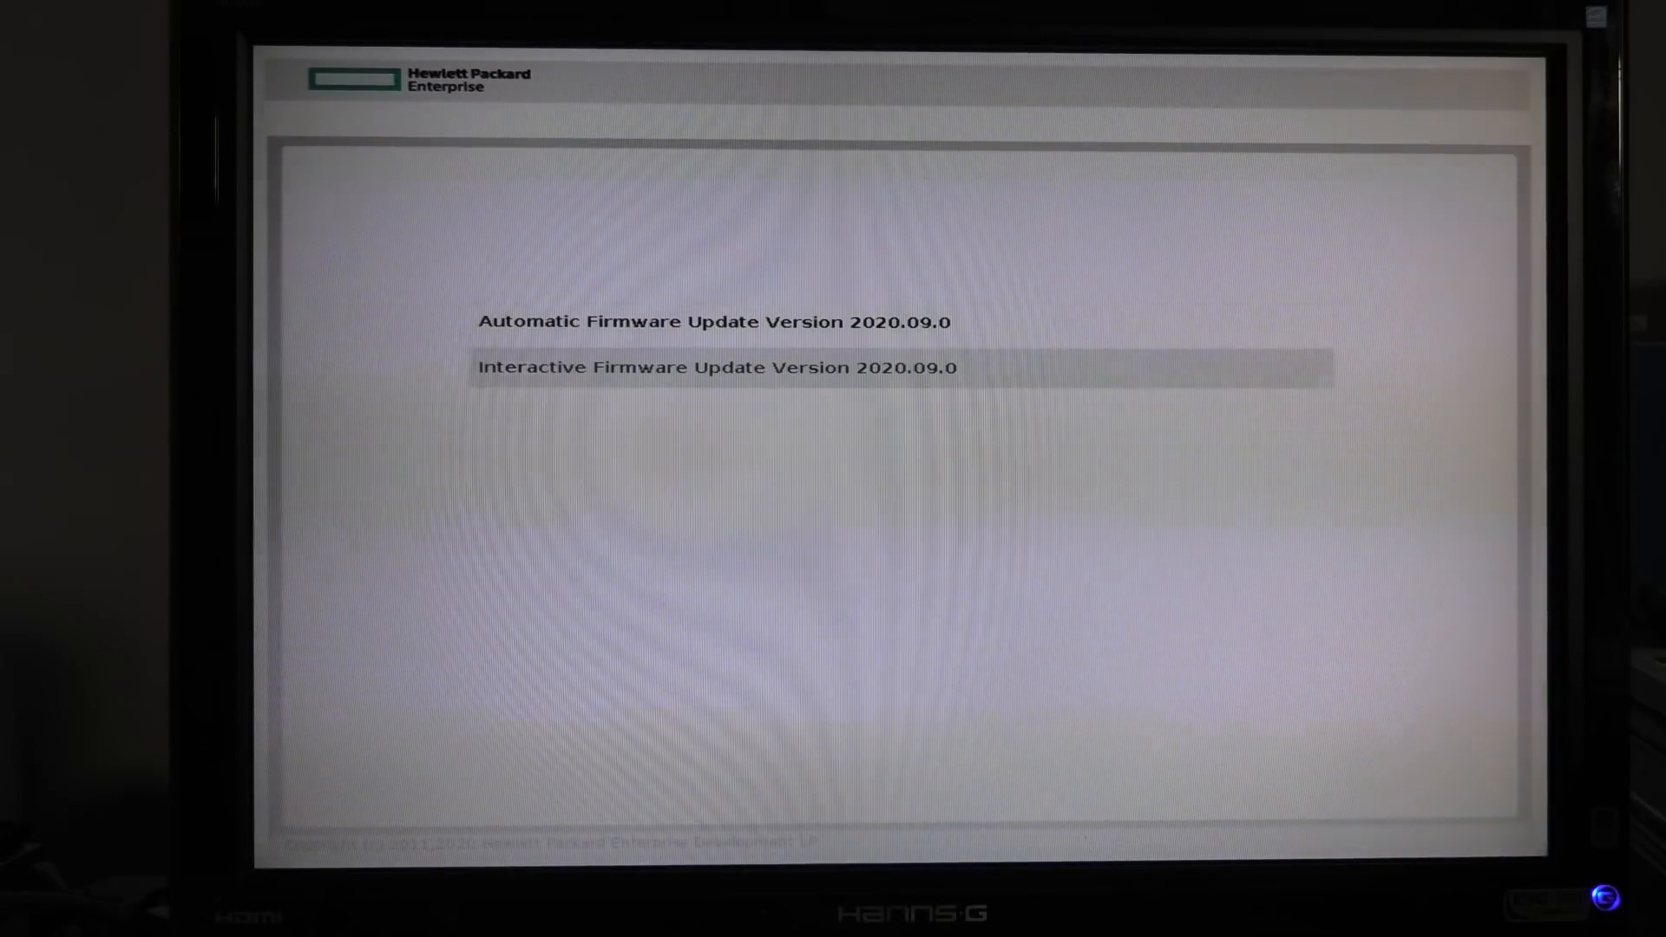
key(Up)
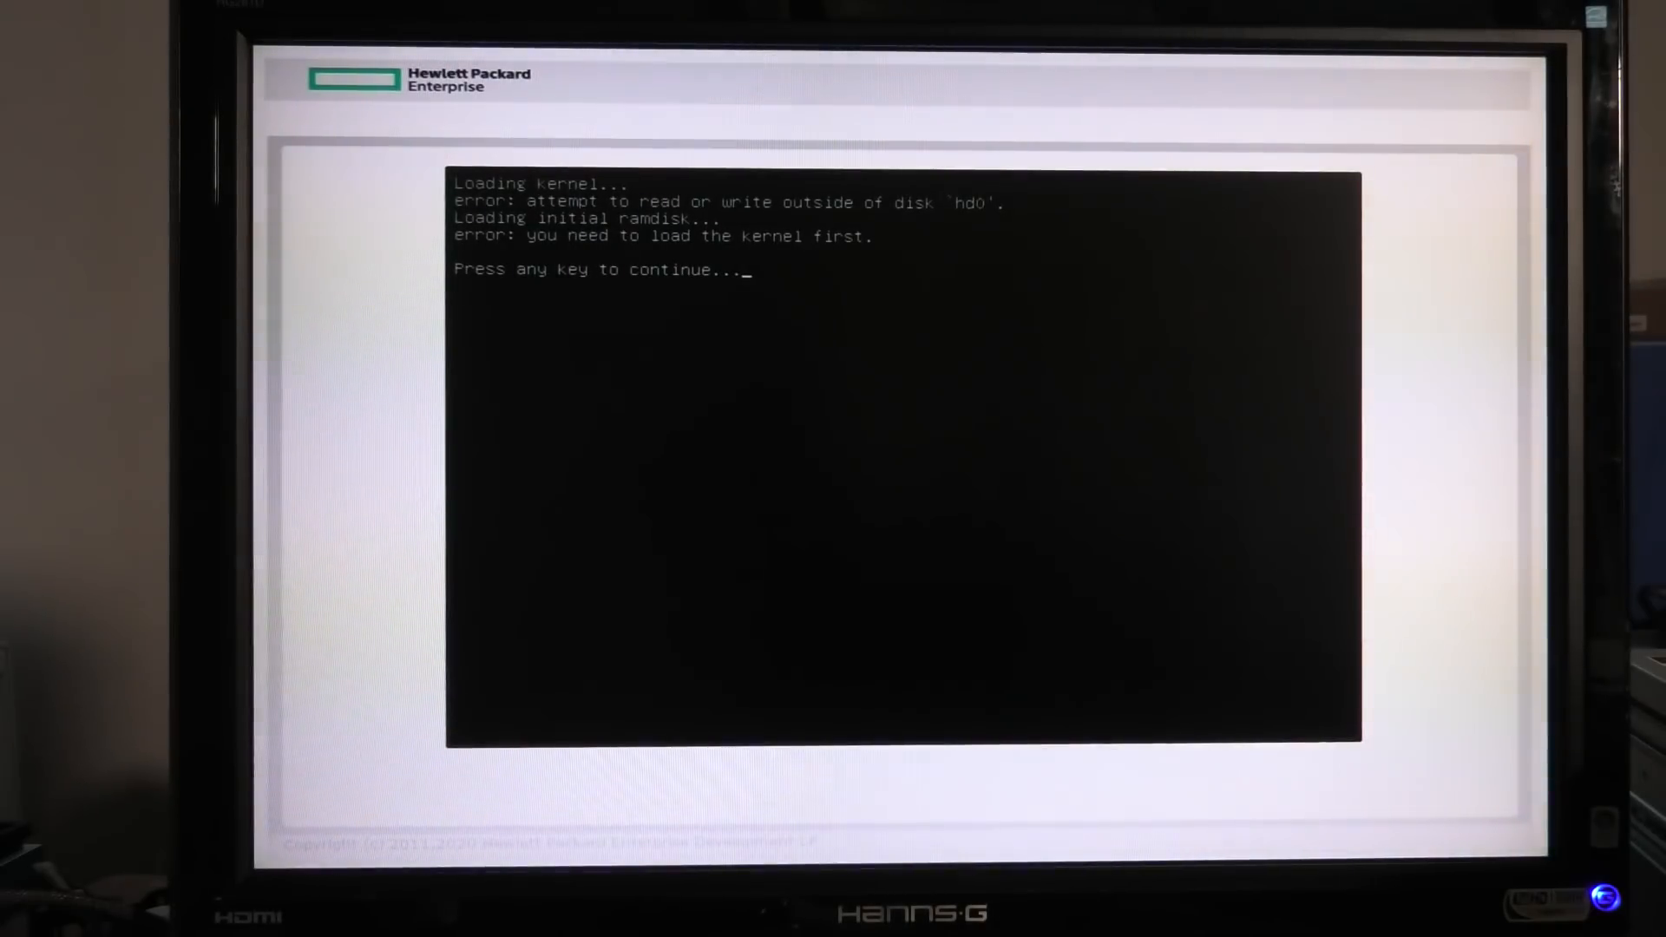
key(enter)
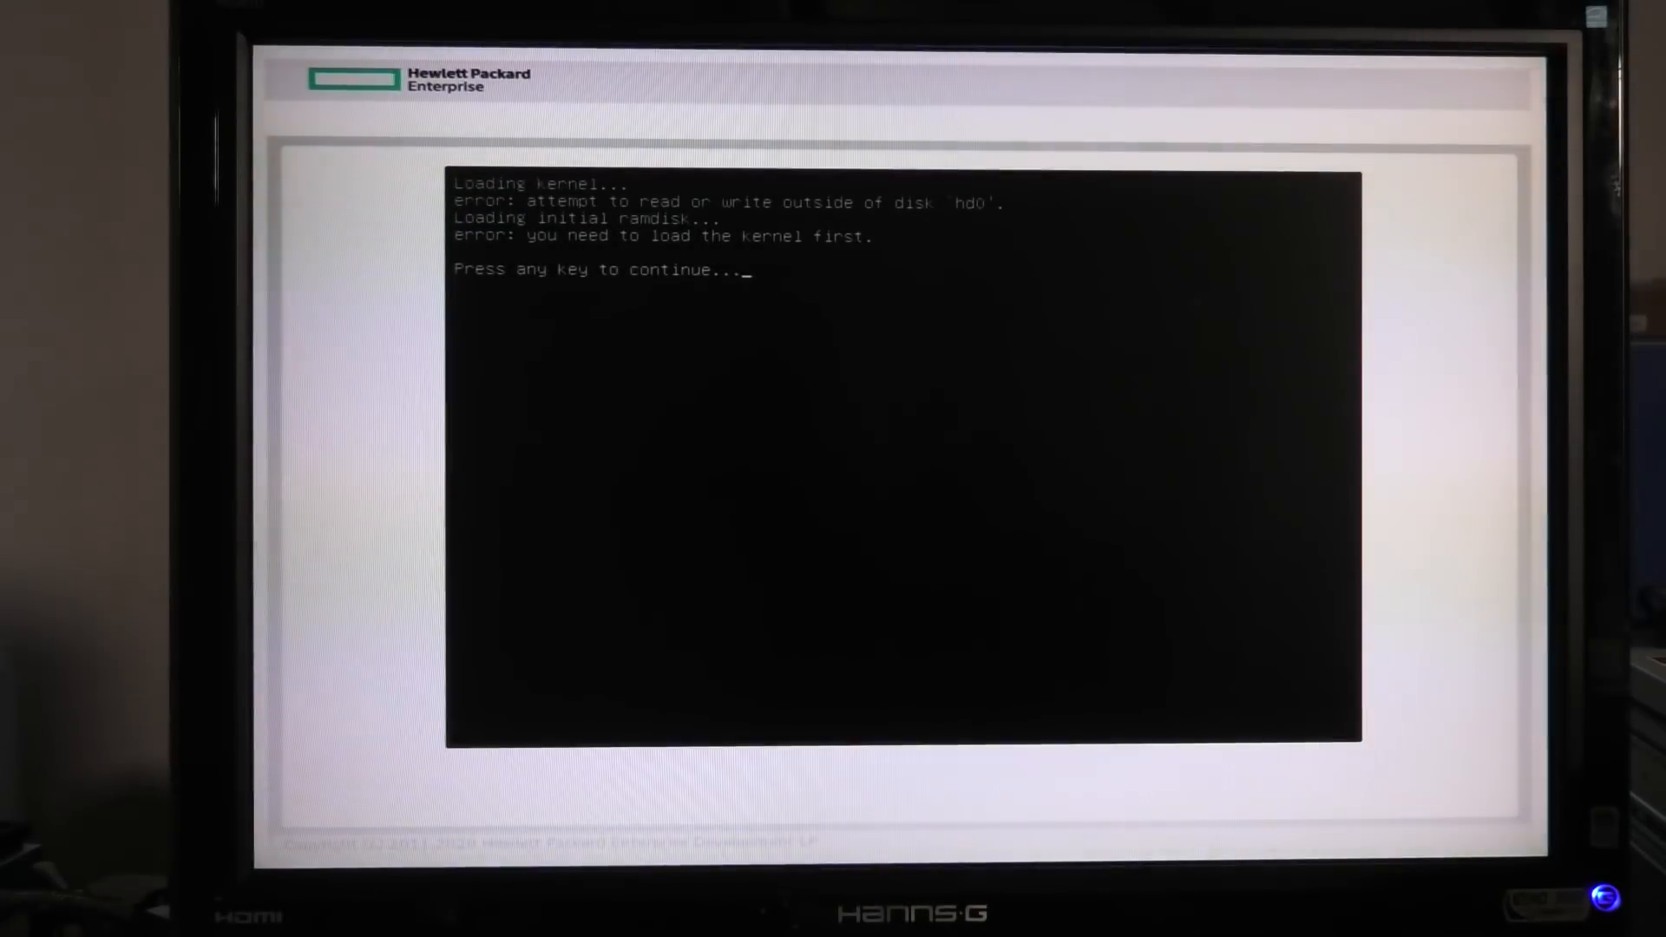
key(enter)
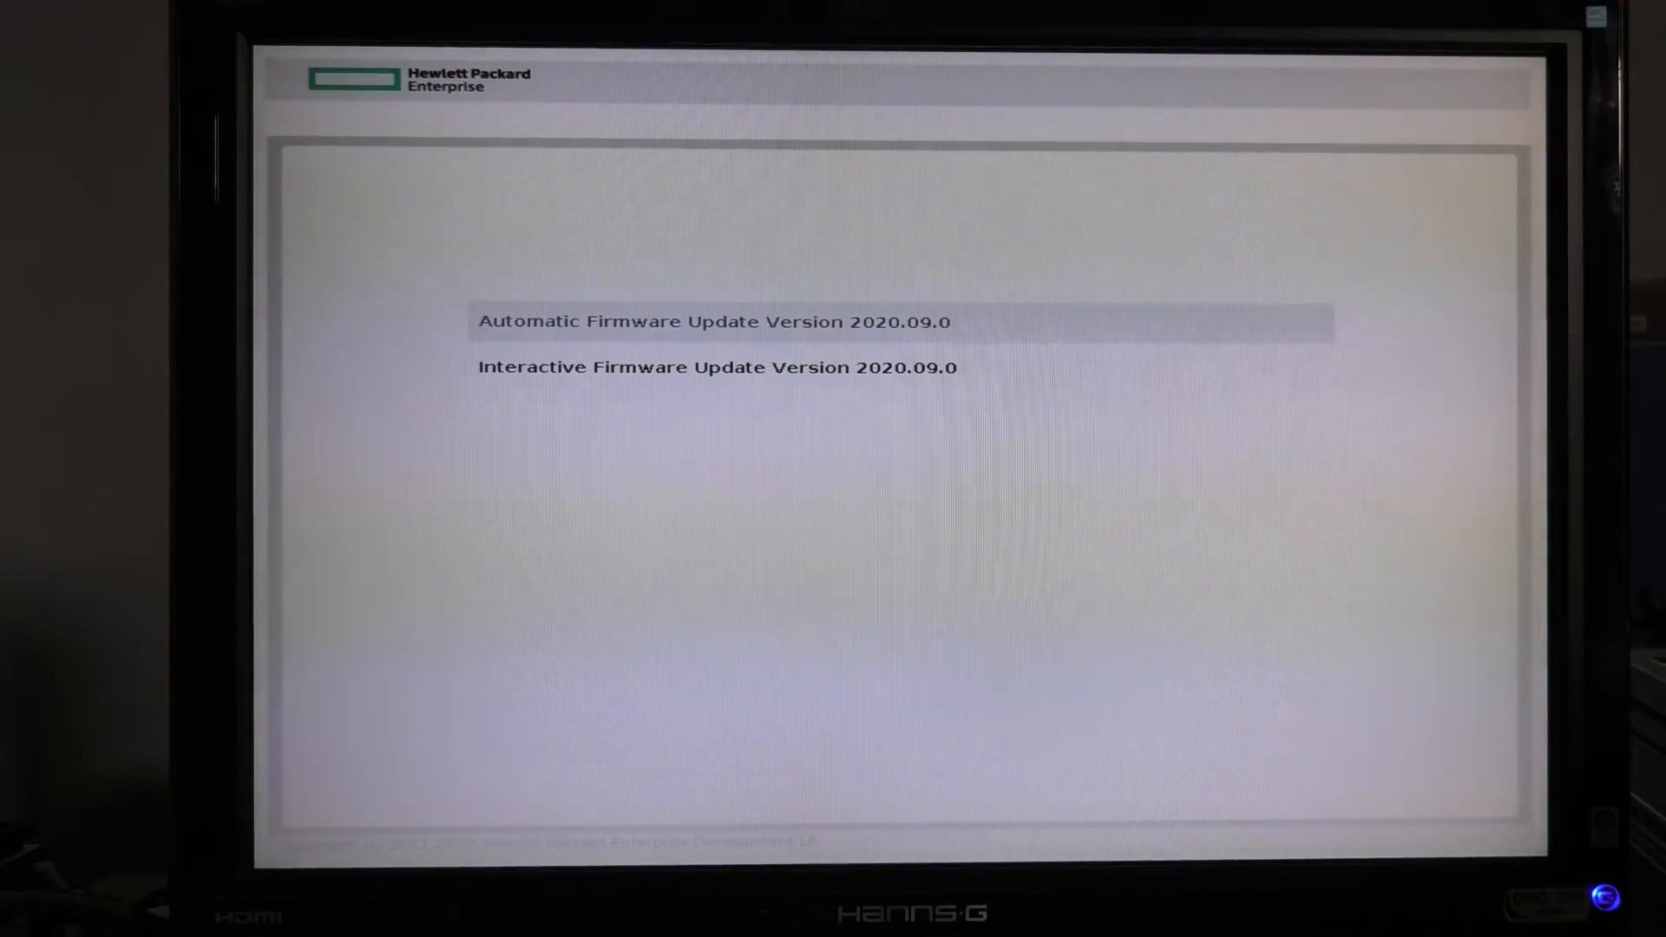
Retry the Interactive Firmware Update, which fails again with the kernel loading error
key(Down)
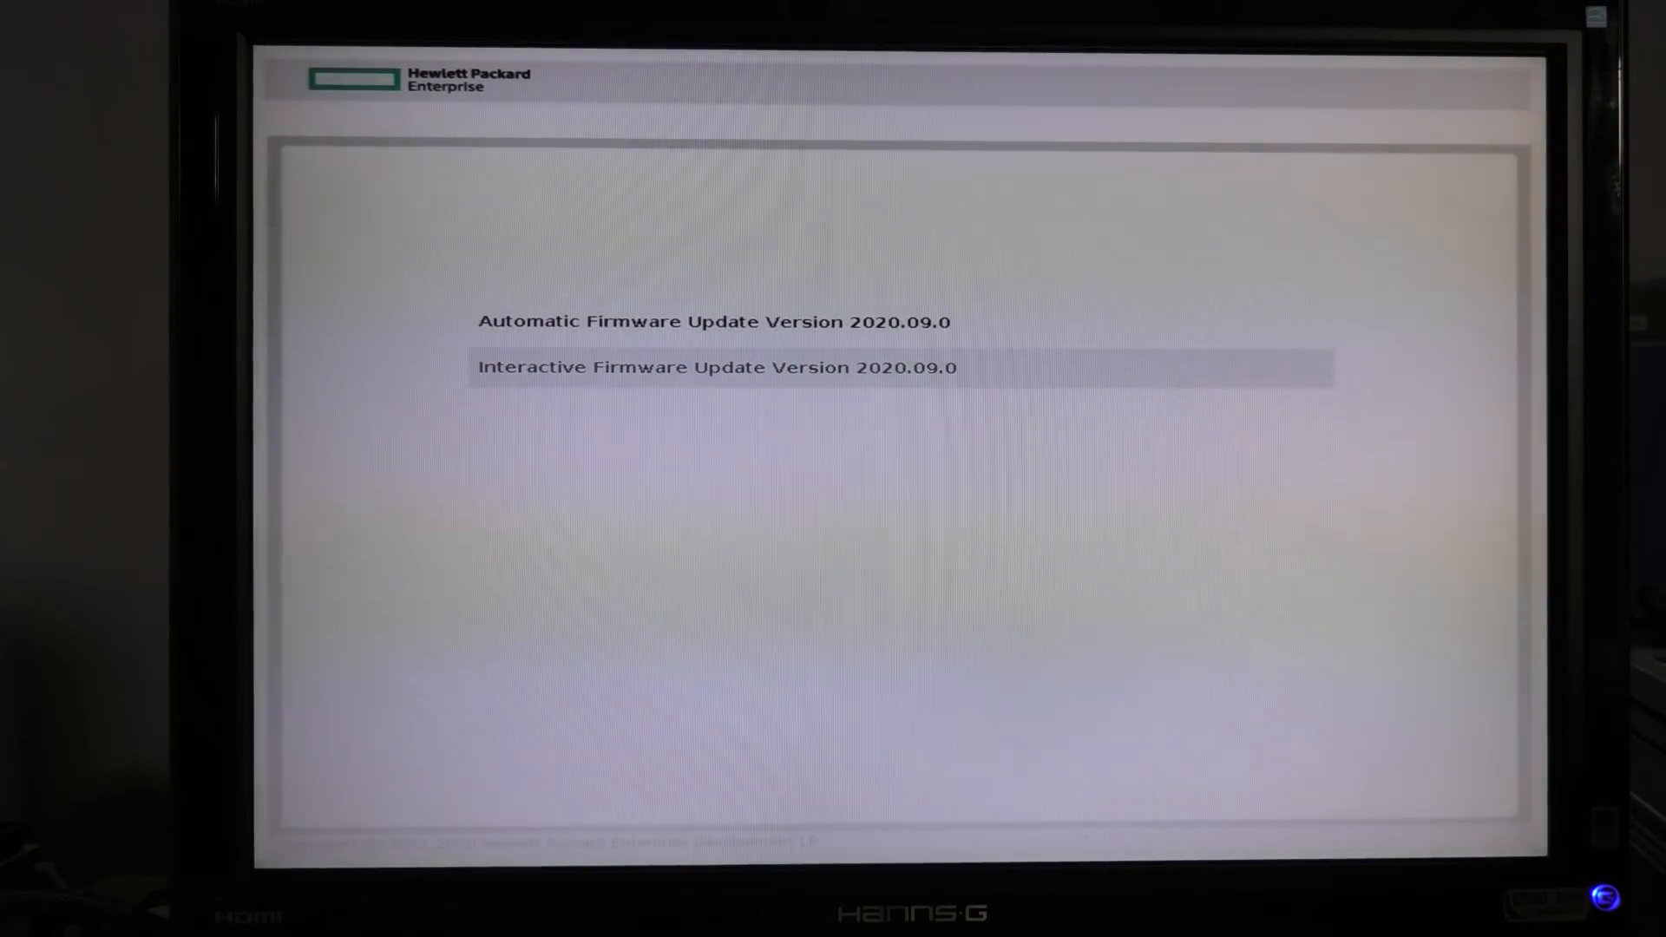
key(Up)
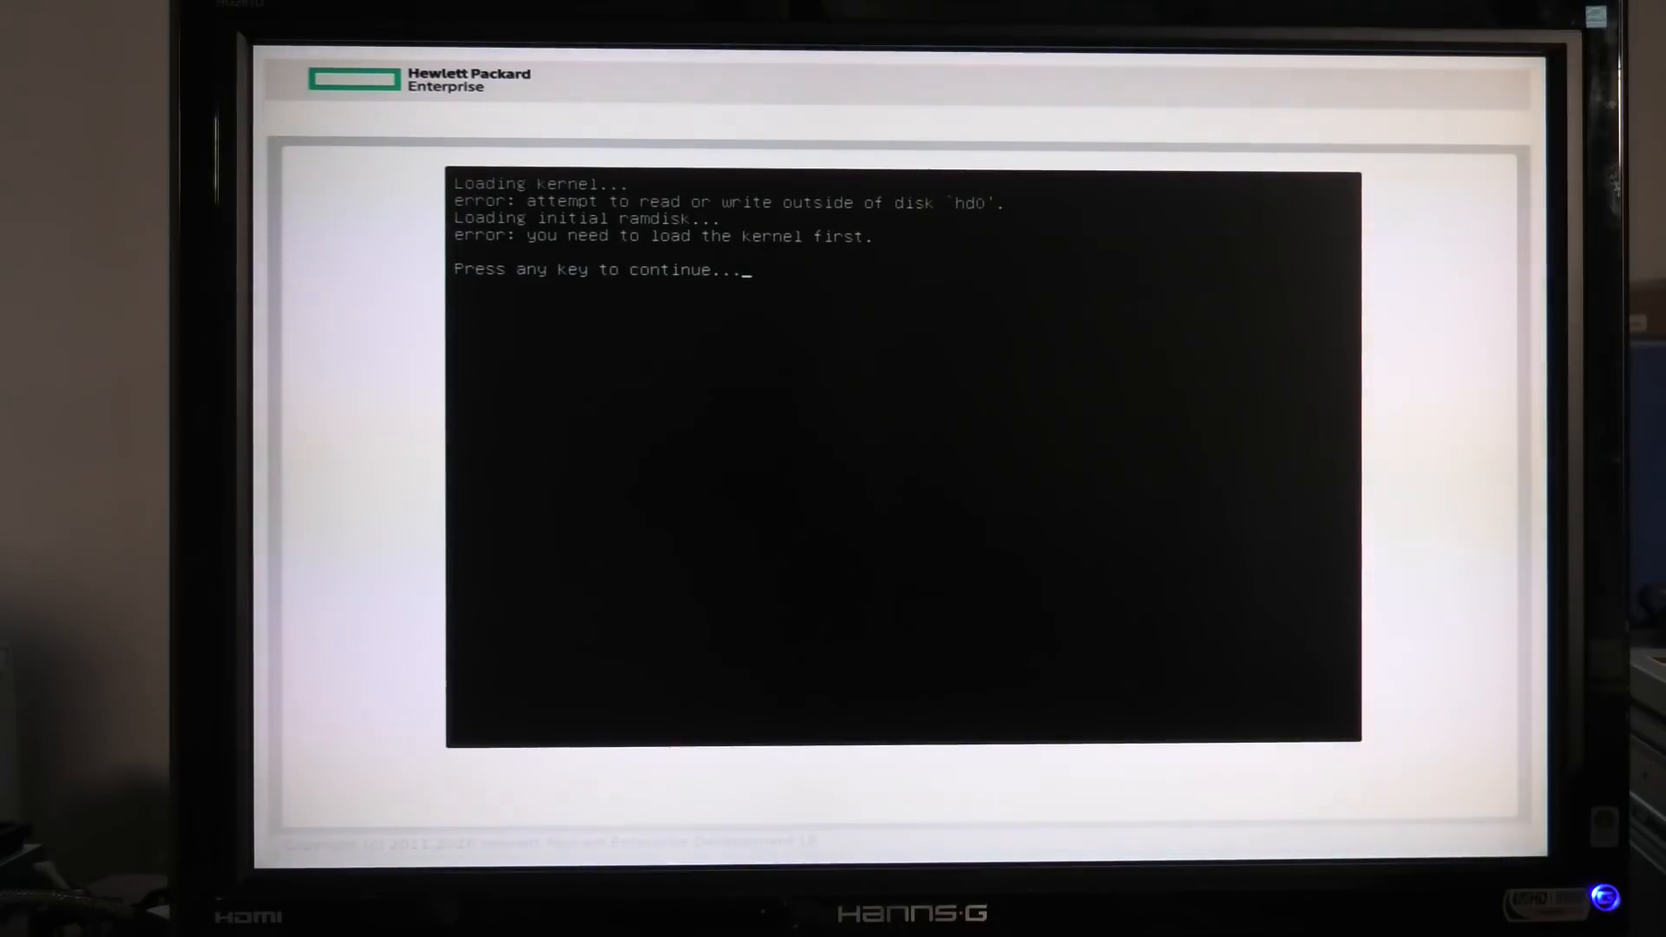
key(enter)
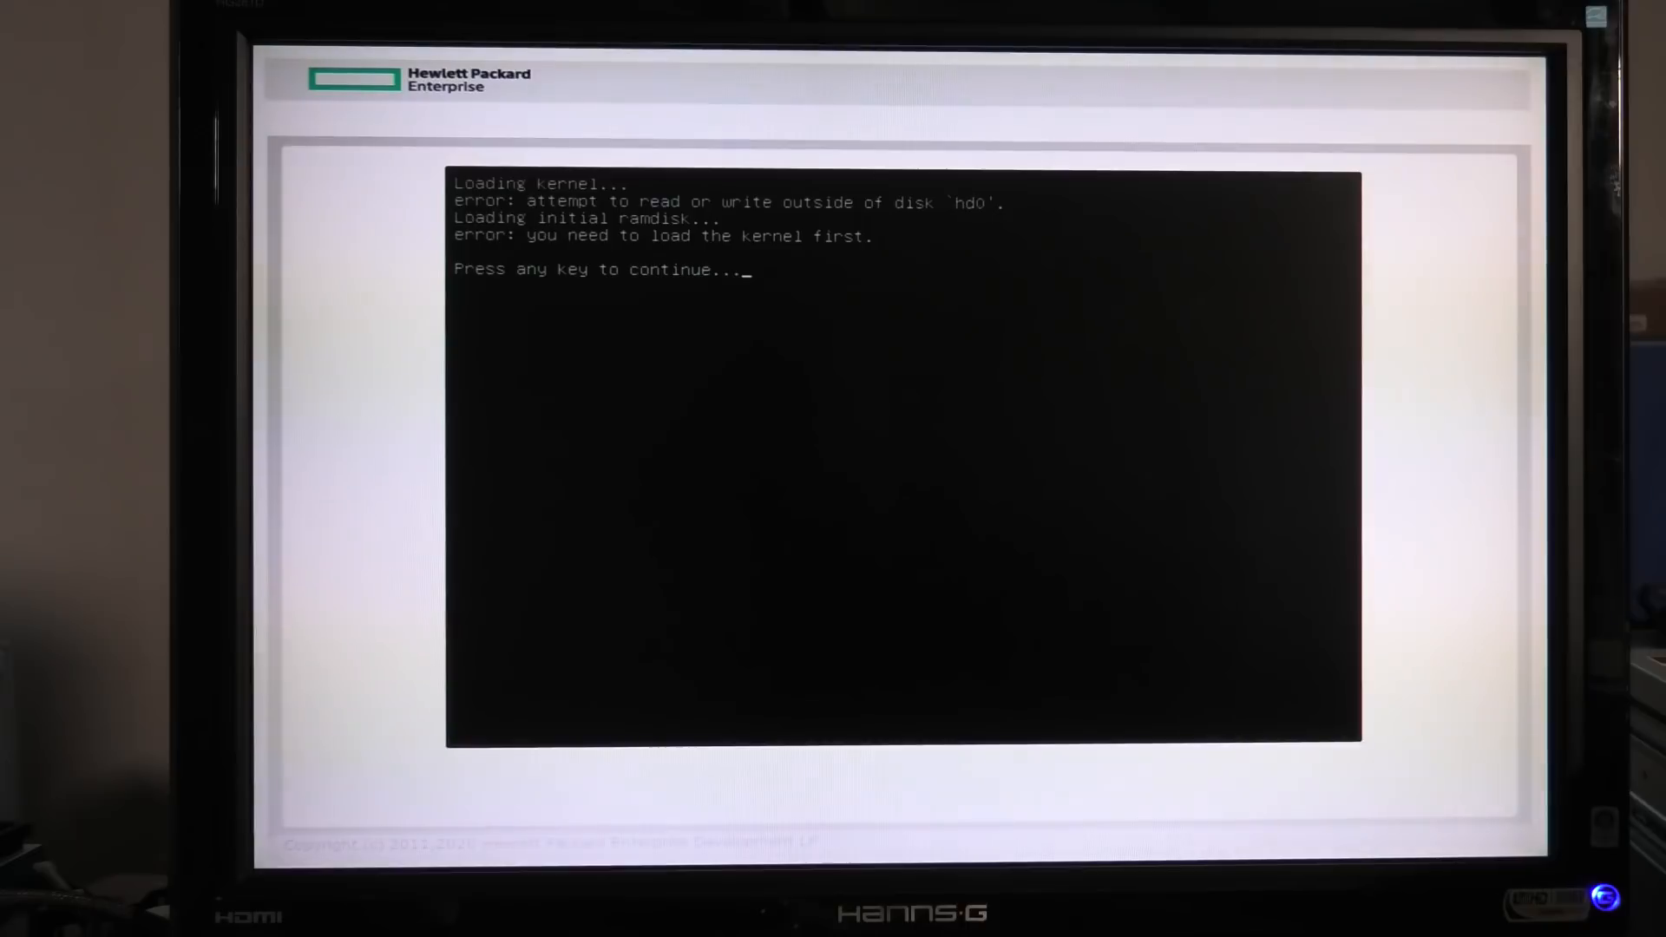
key(enter)
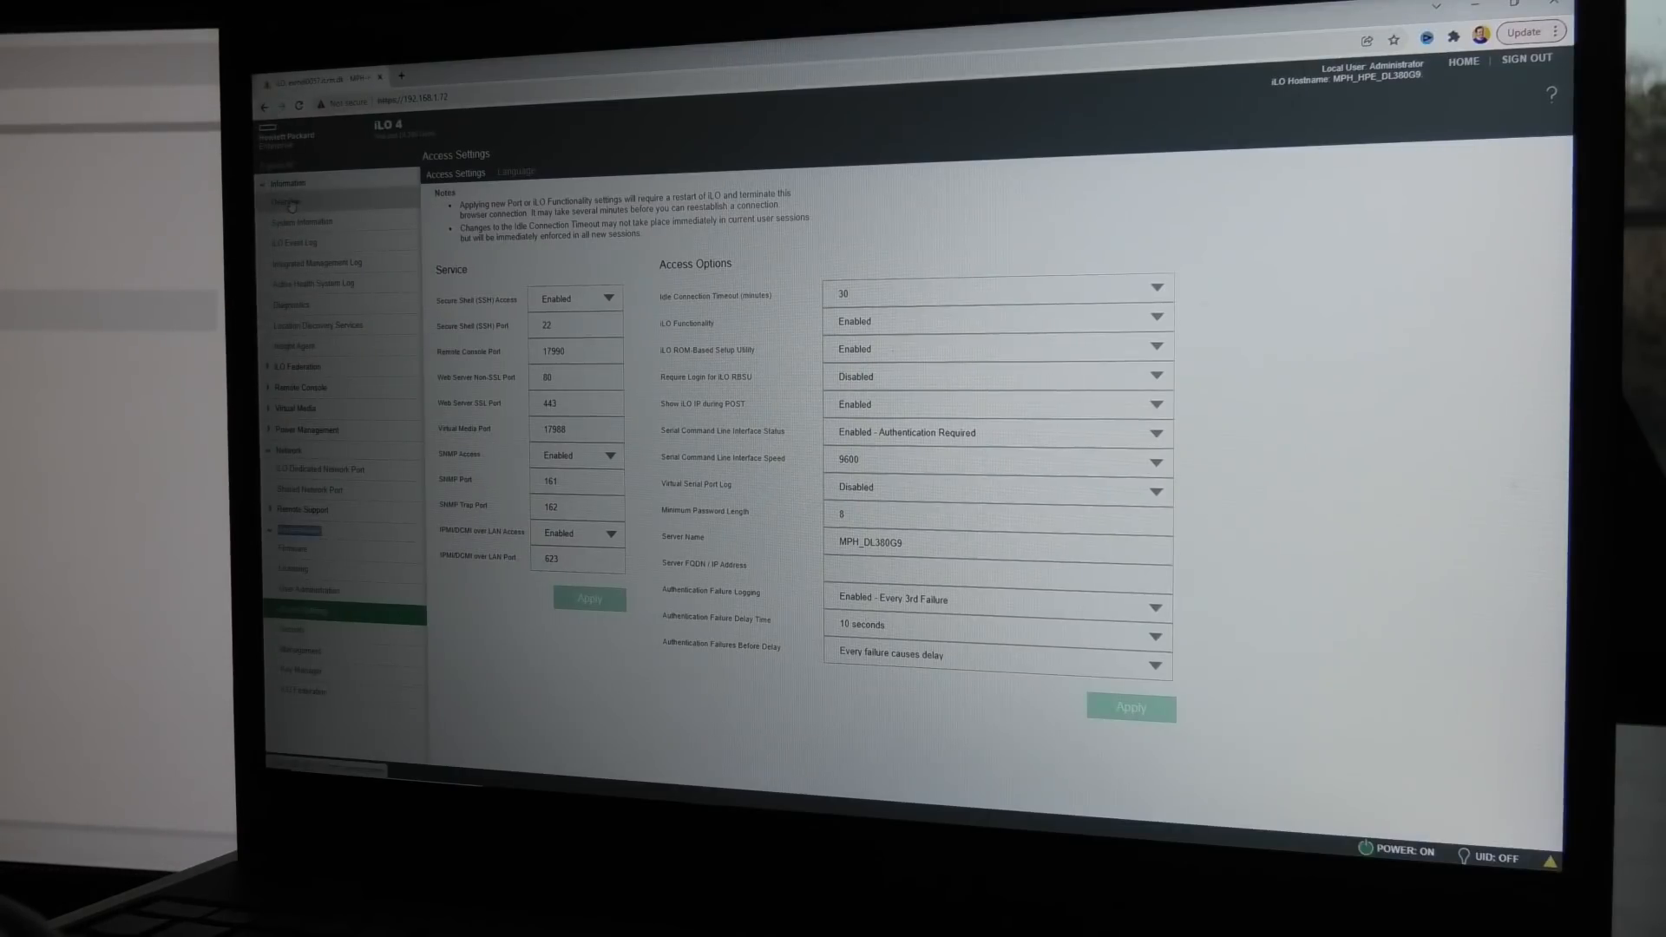
View the iLO 4 Health Summary, with fans, memory, power and temperatures all OK
click(292, 203)
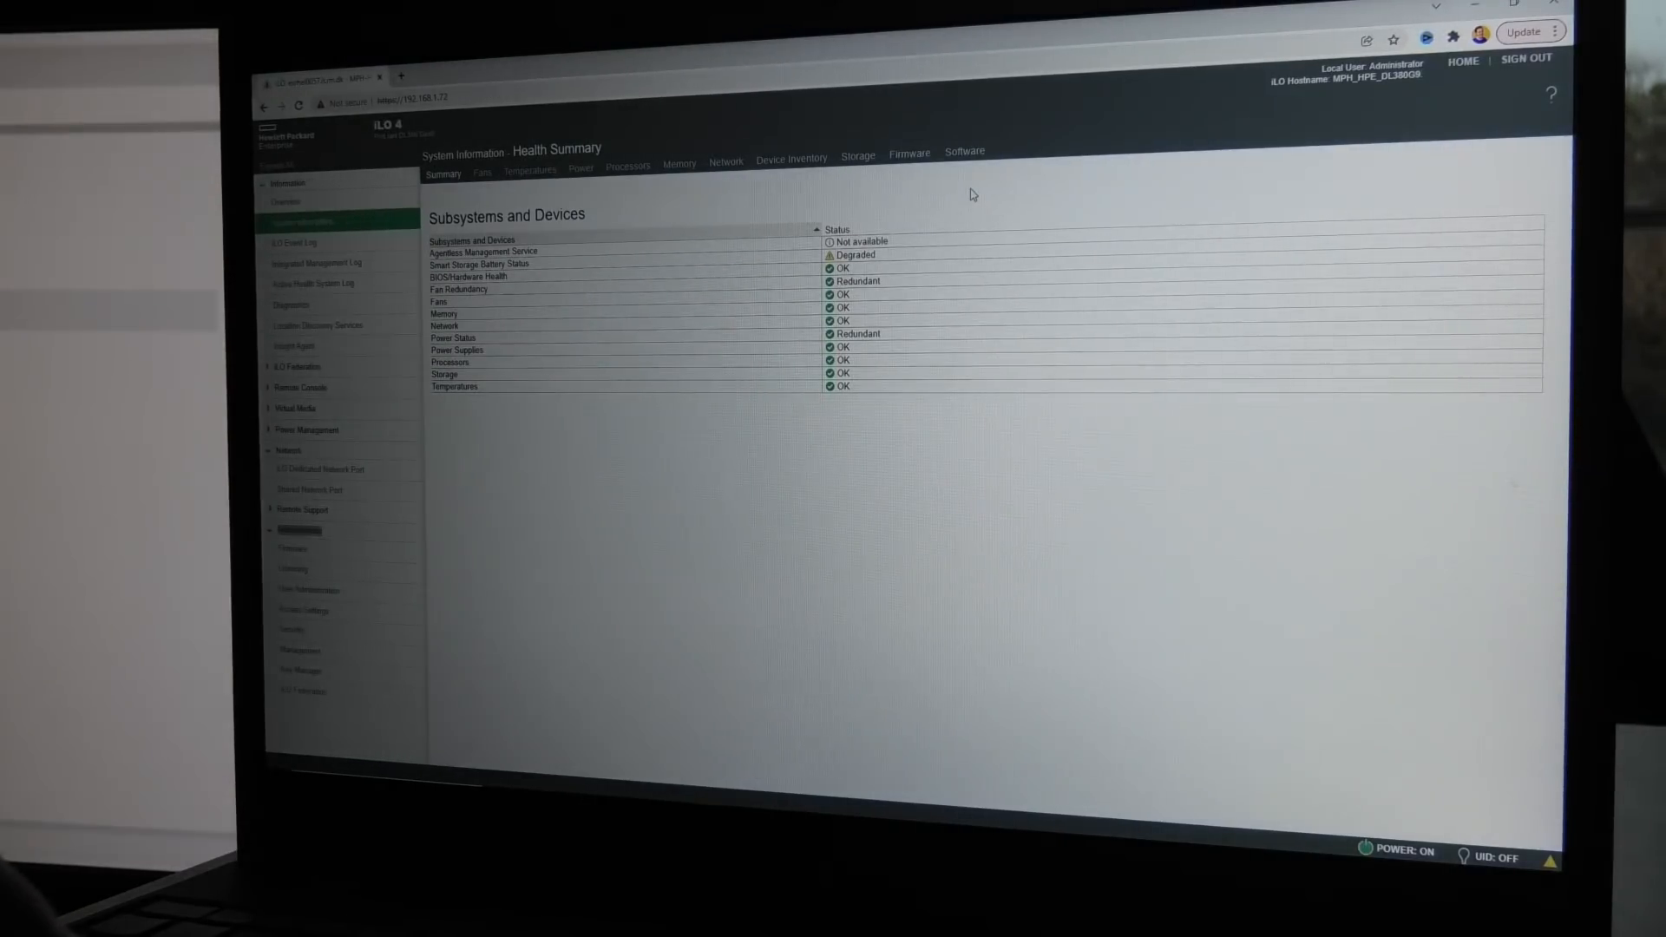
mouse_move(911, 197)
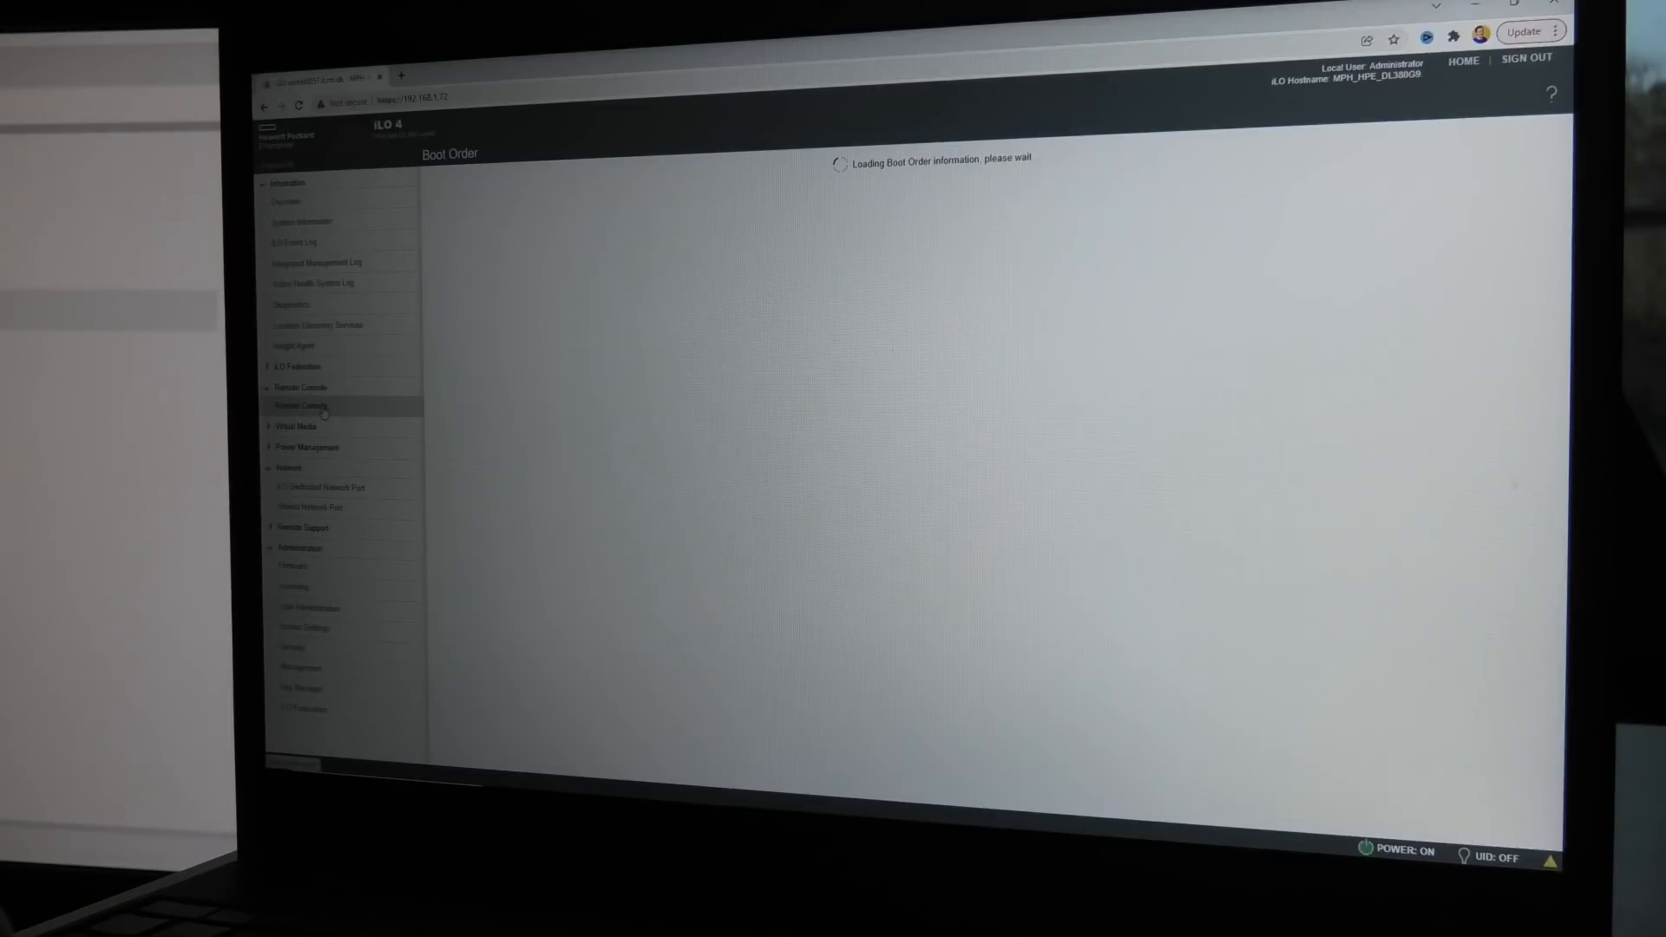
Launch the HTML5 remote console from the integrated Remote Console page
click(301, 405)
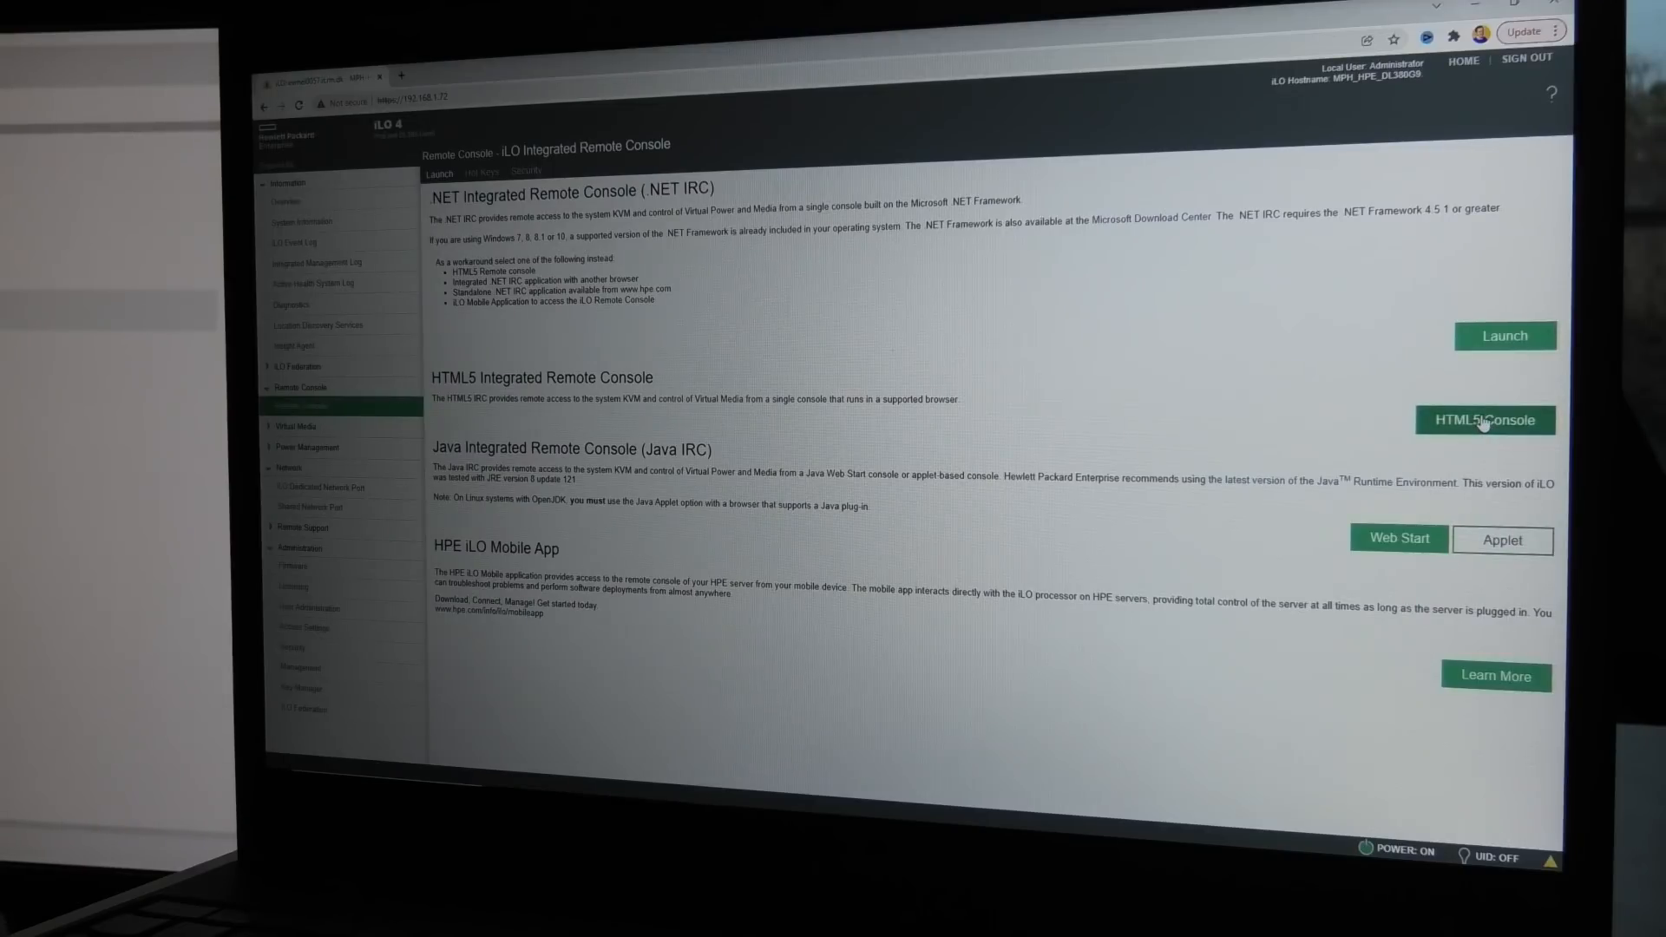
click(1485, 419)
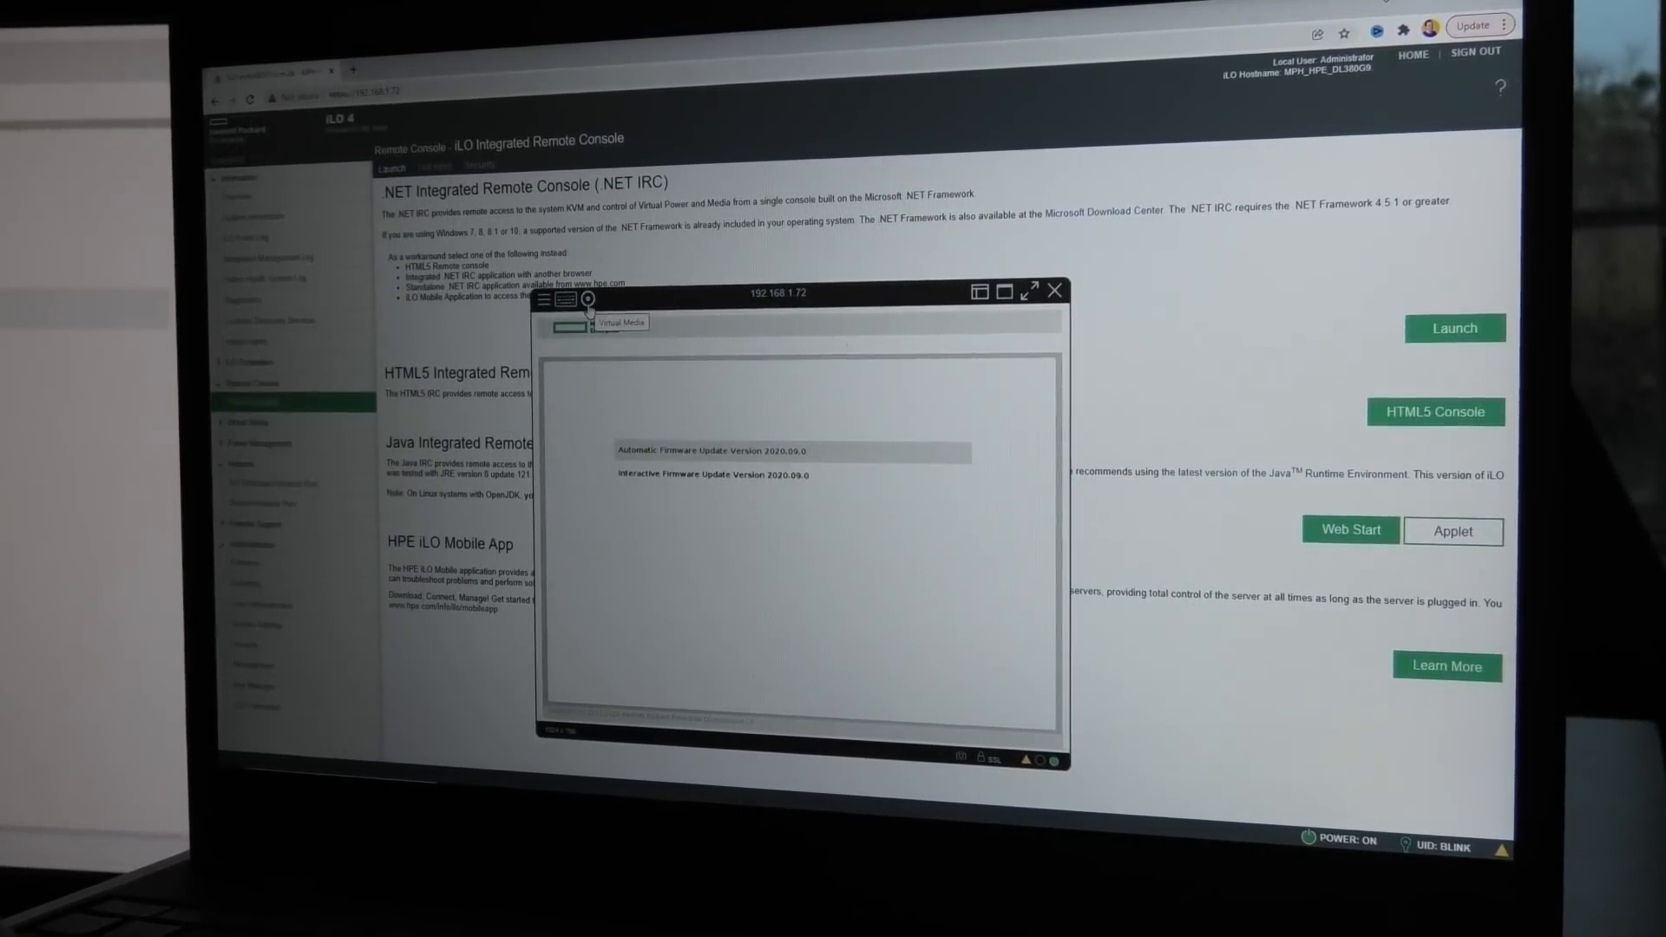
Attach the ISO from the Temp folder as the console's virtual CD/DVD image
click(586, 302)
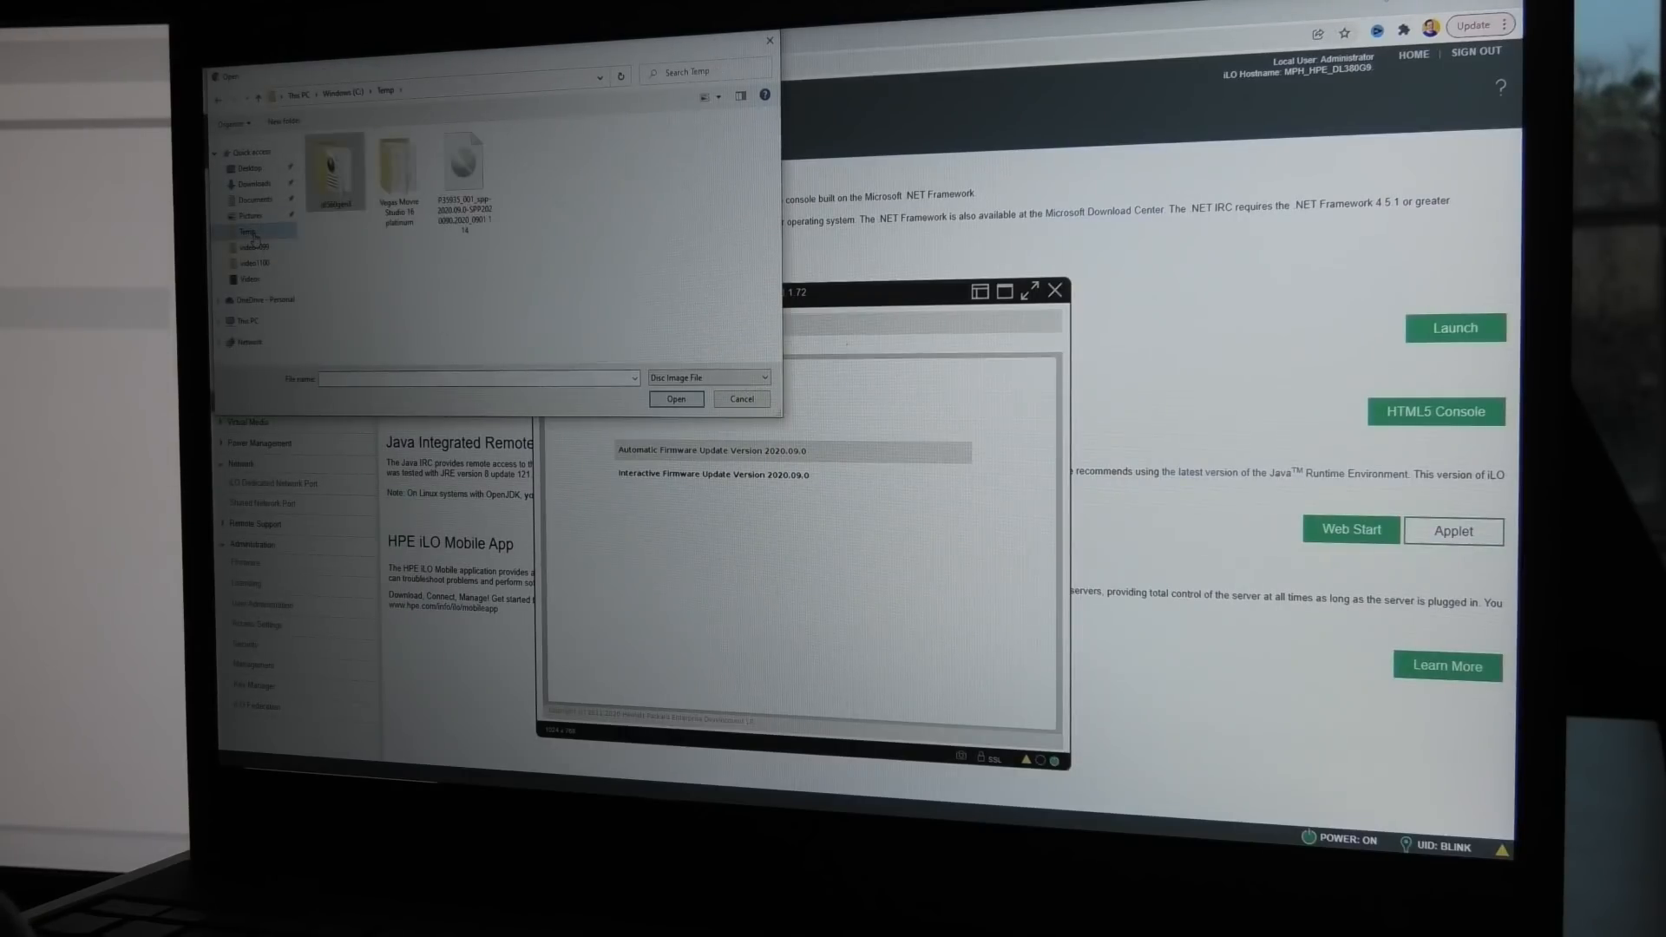
click(463, 165)
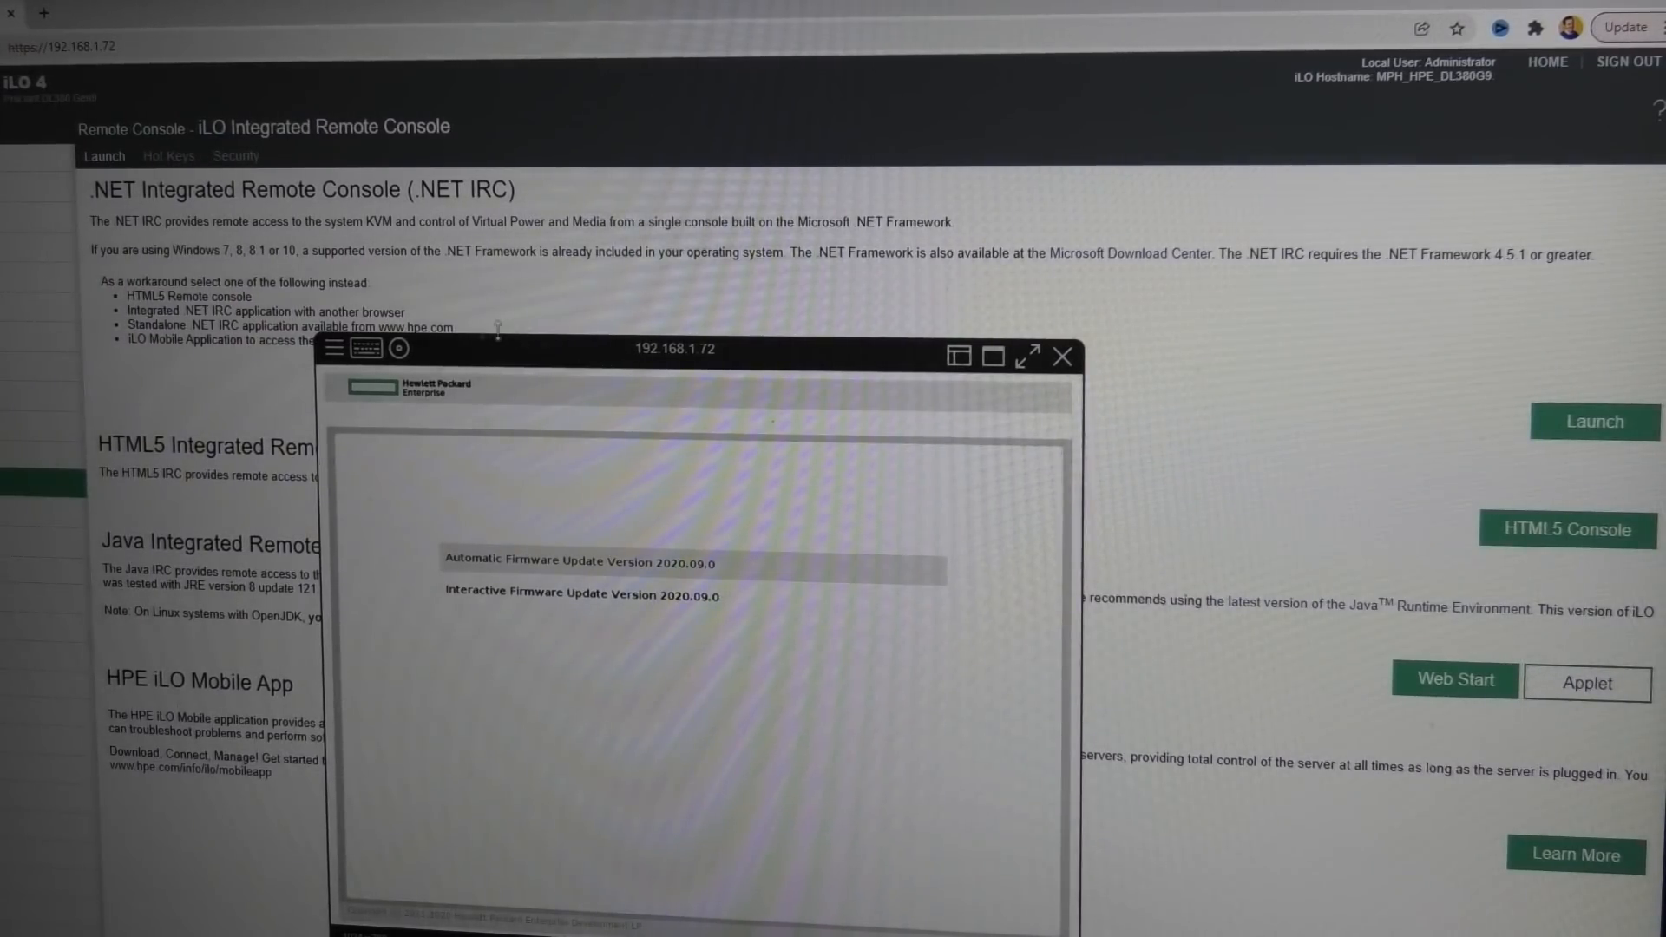
click(332, 349)
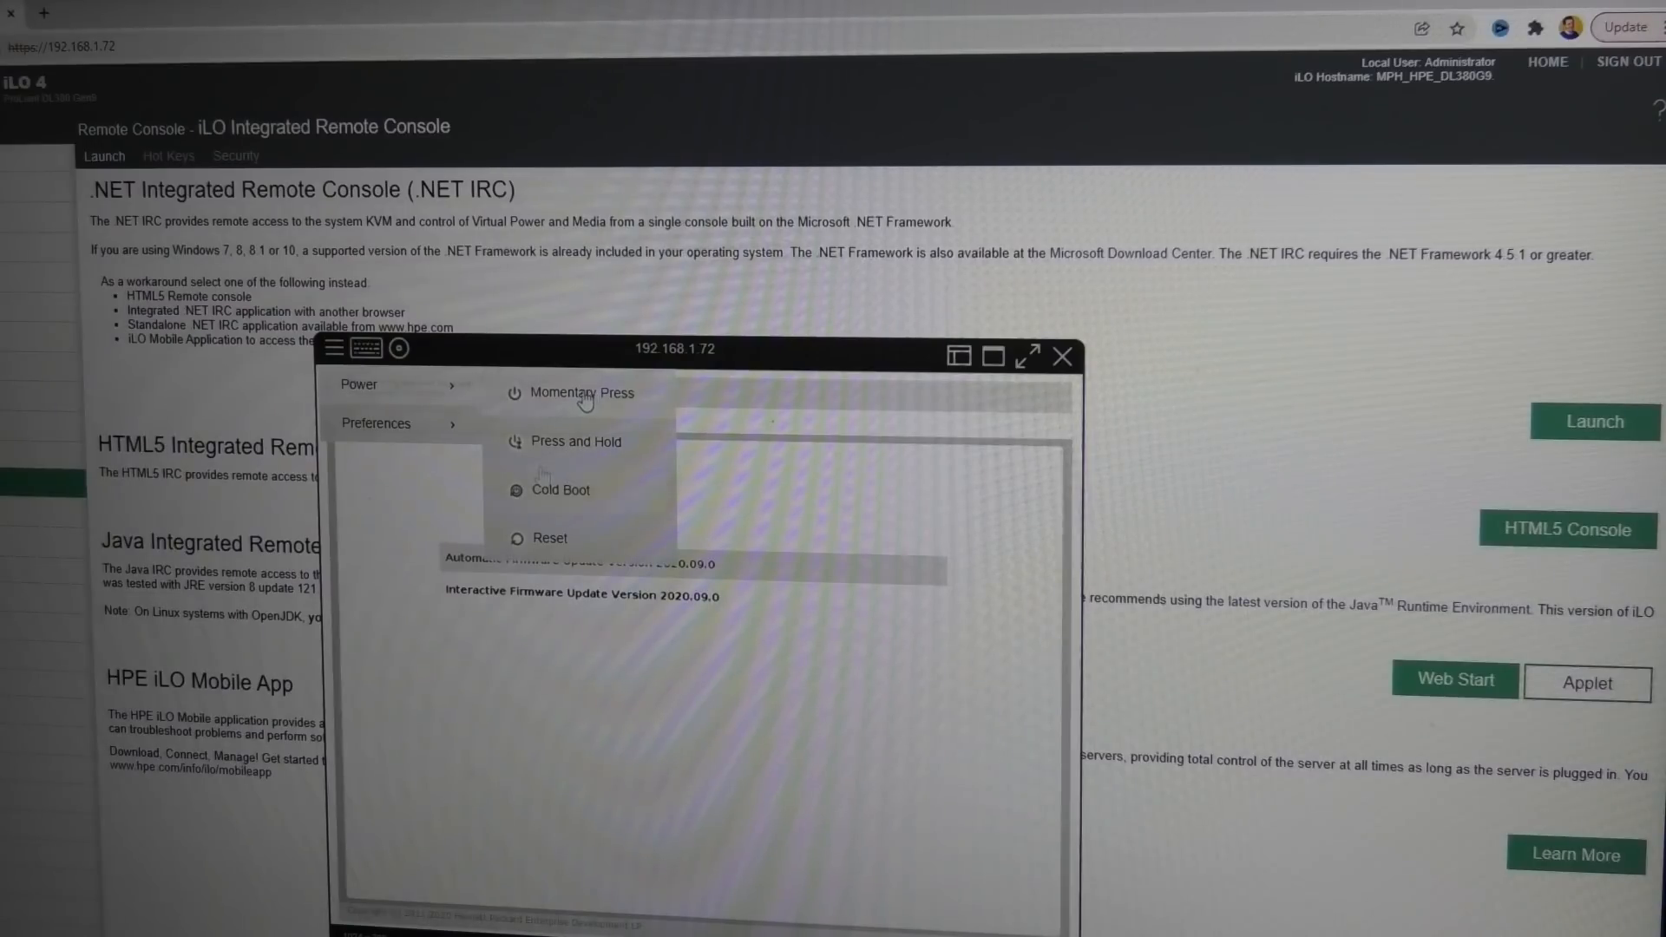
Reset the server through Power > Reset and confirm the reset prompt
click(550, 537)
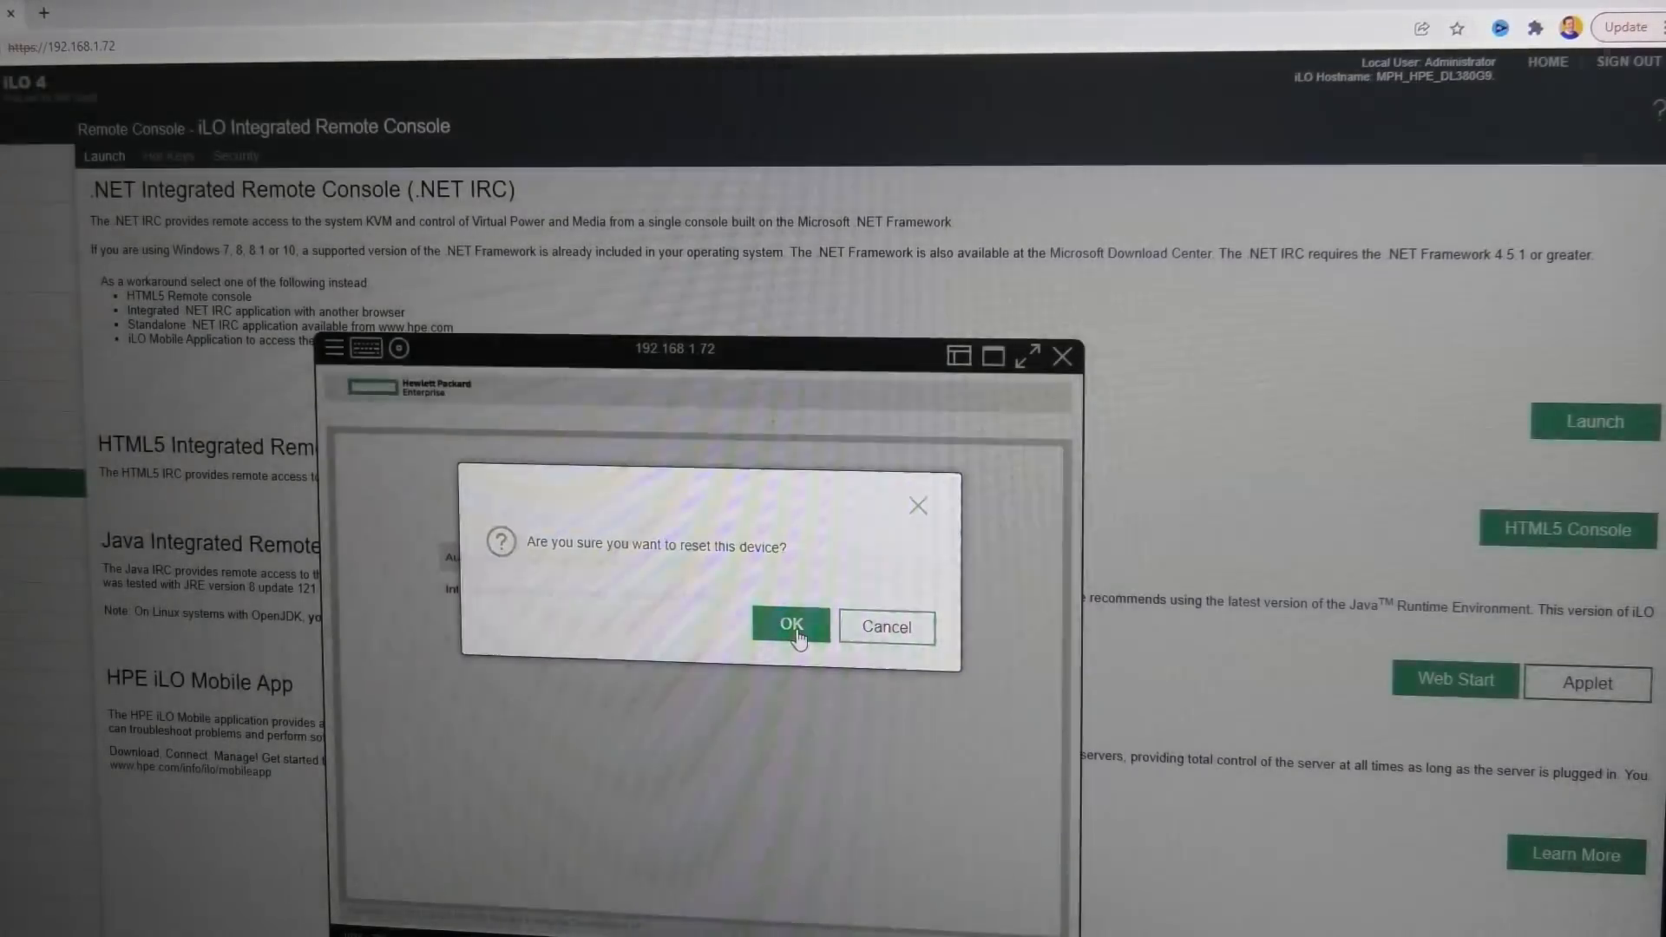
click(789, 626)
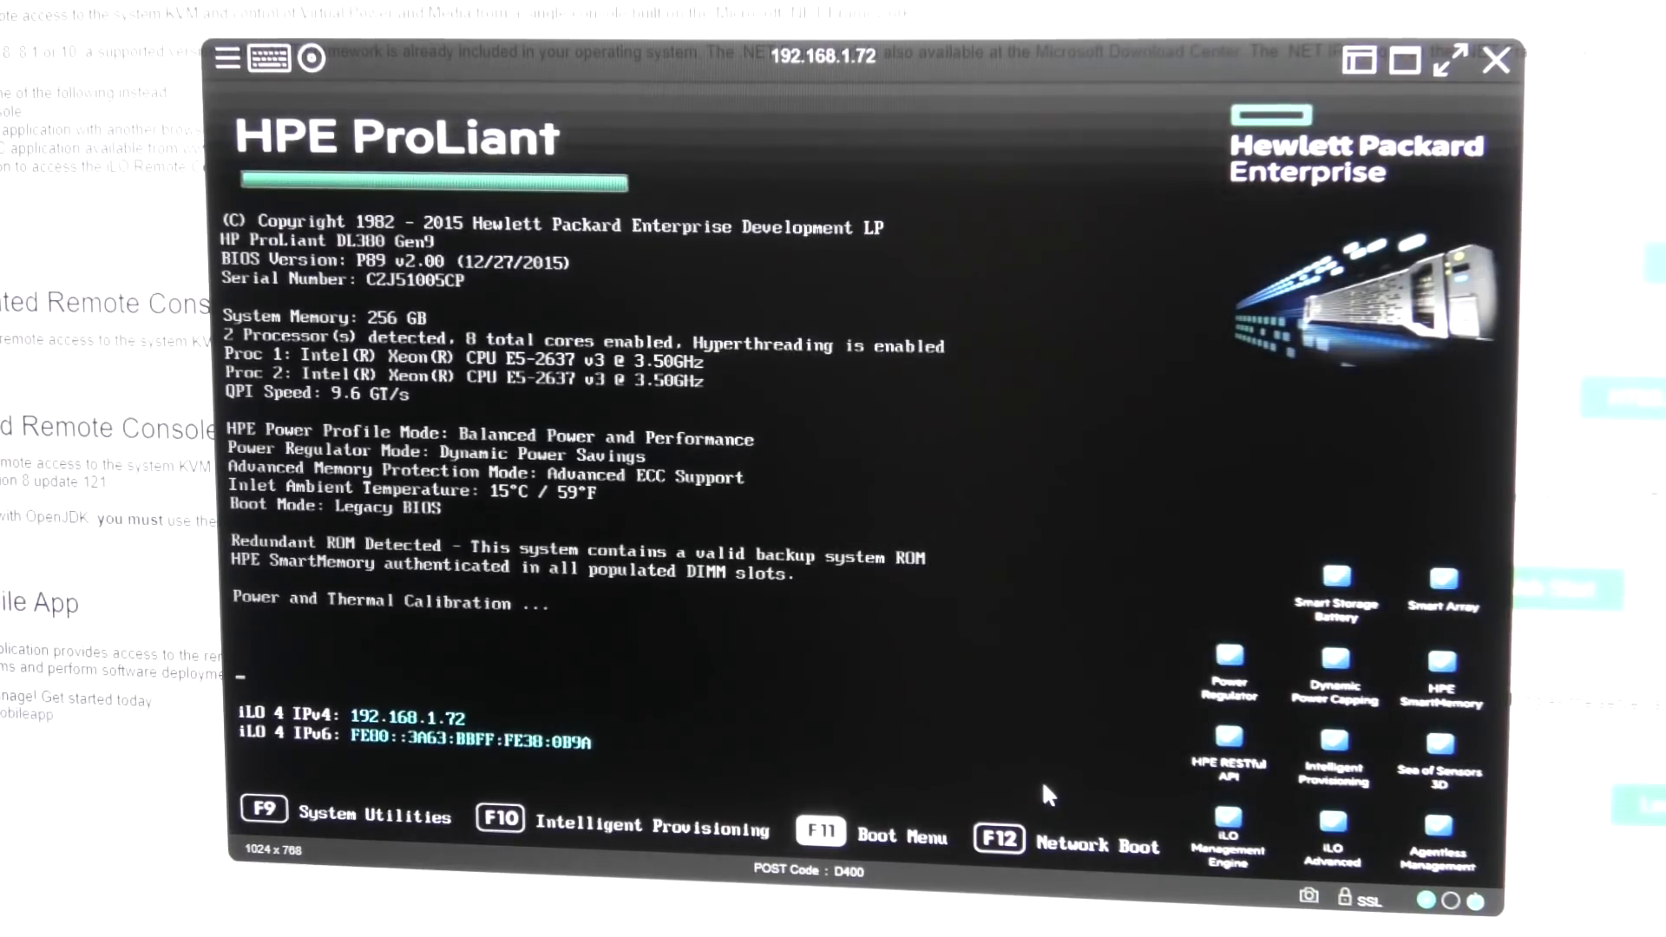
Request the boot menu with F11 while the rebooting server is in POST
key(F11)
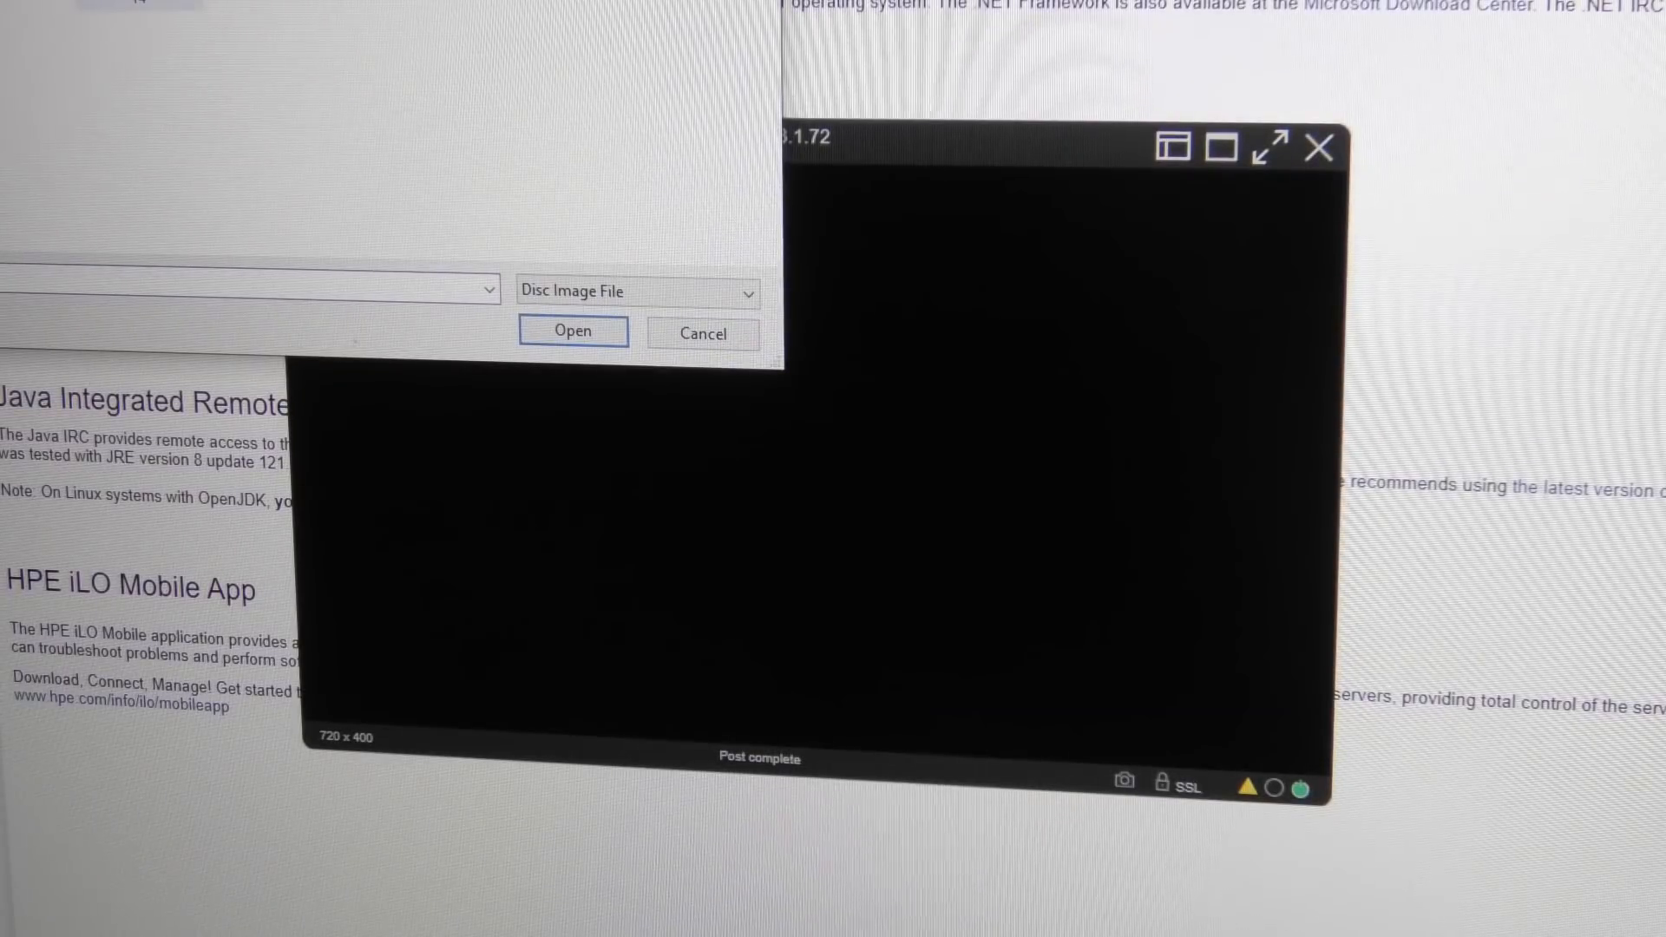
click(572, 330)
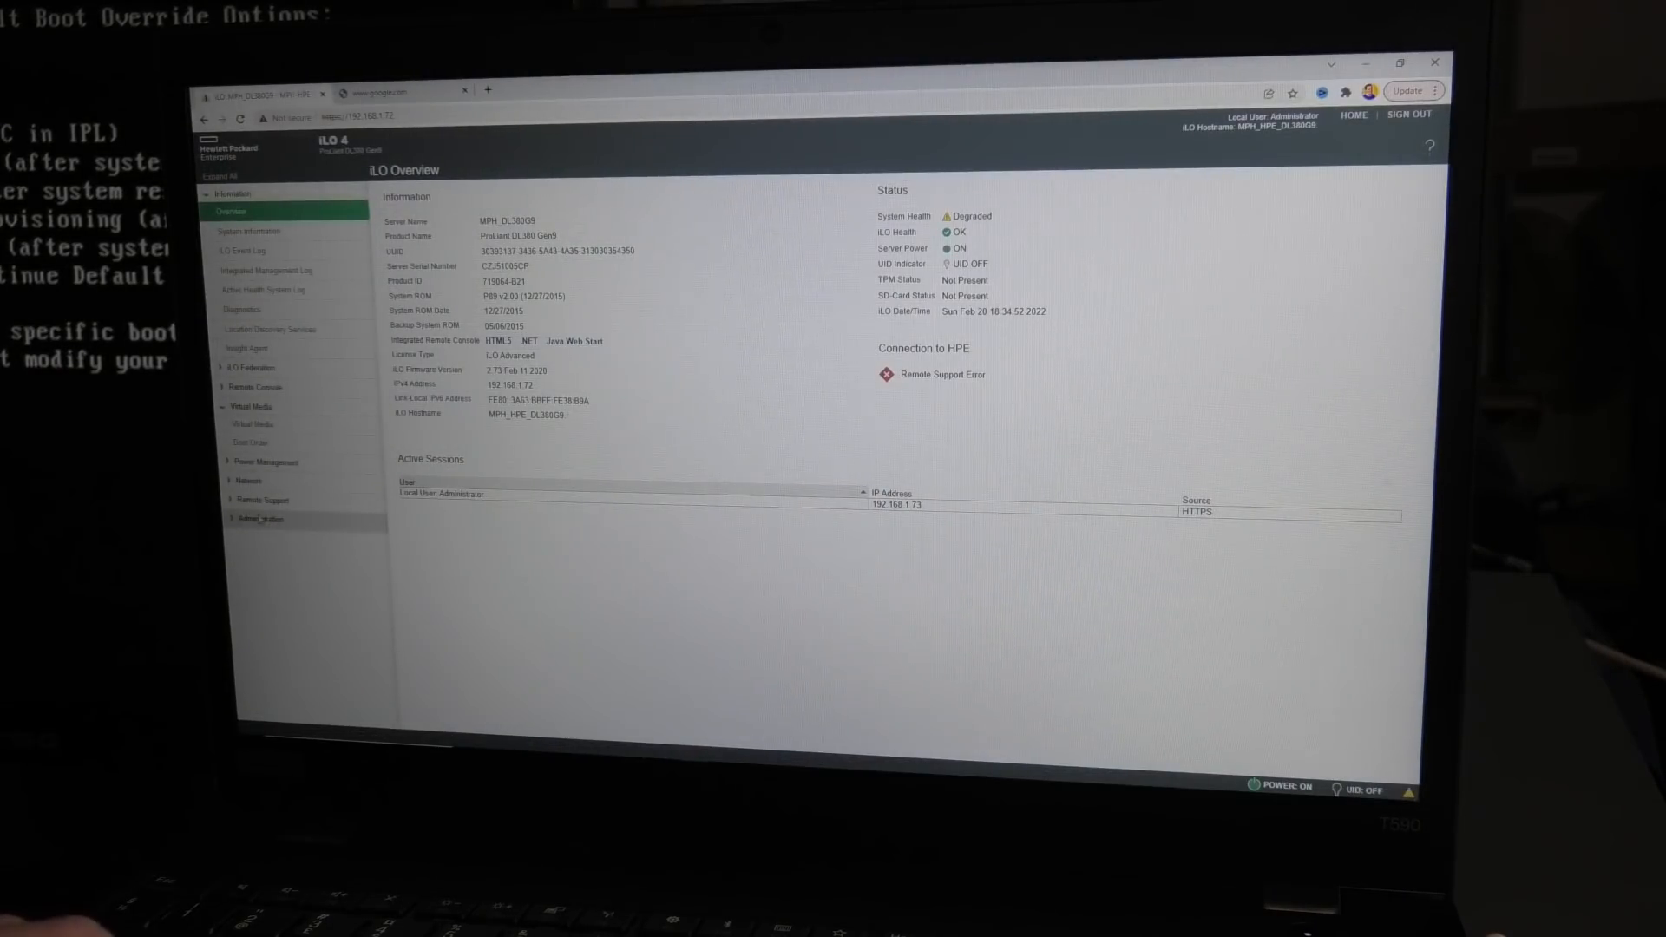
Go to Administration > Firmware, showing current iLO firmware version 2.73
click(259, 519)
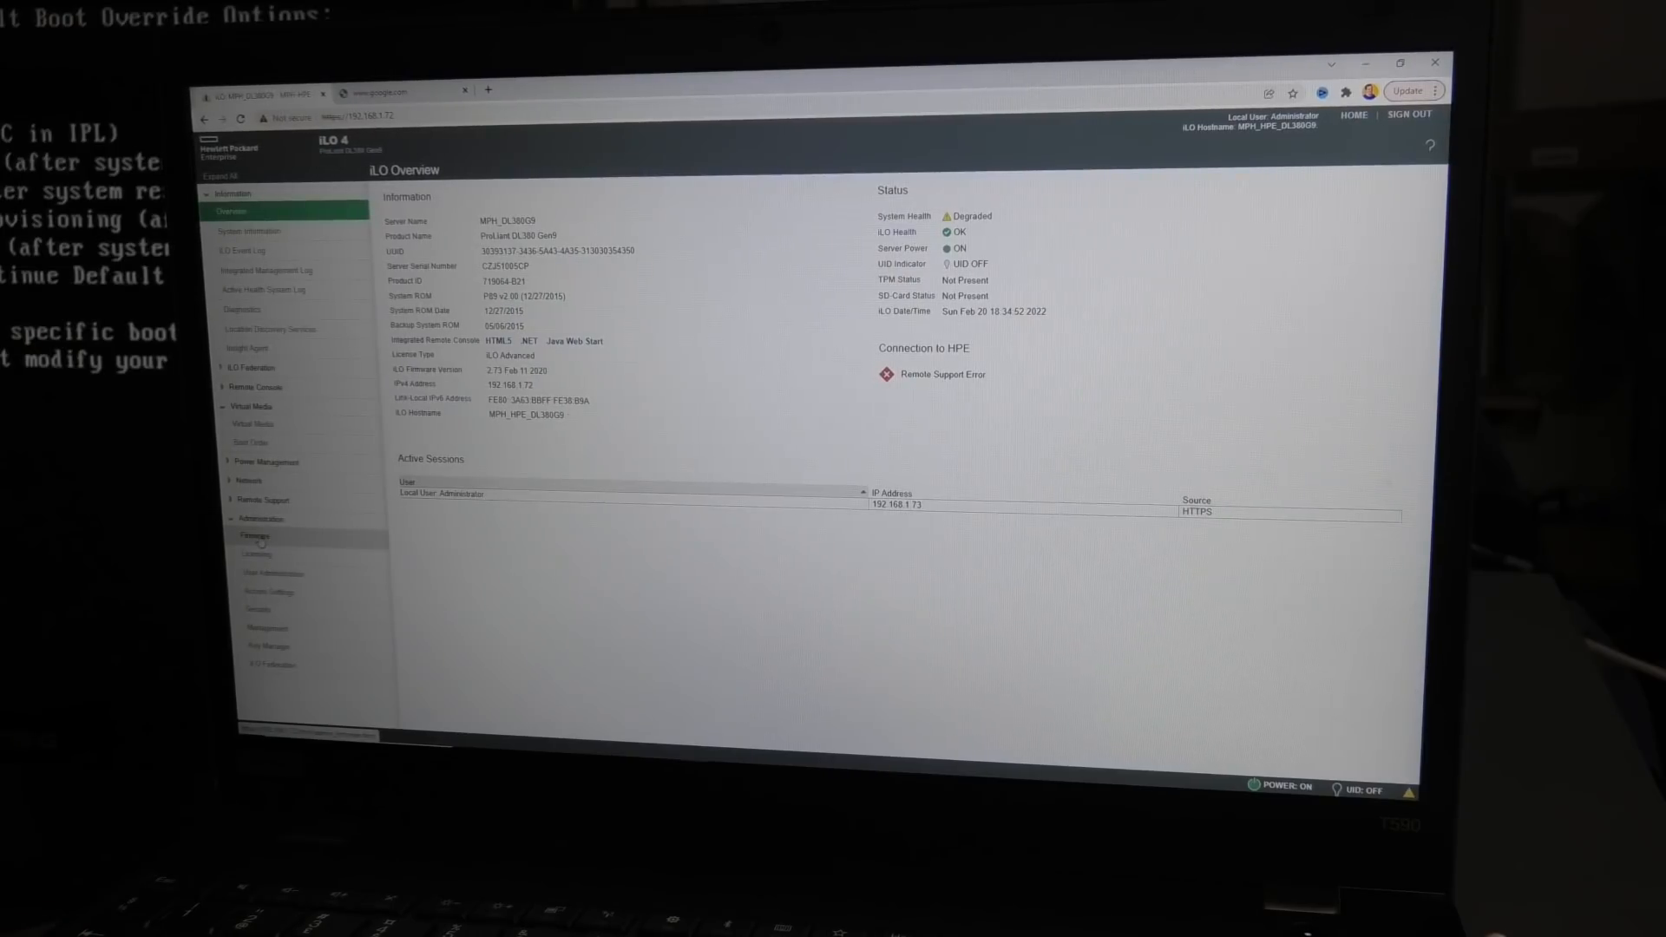
click(249, 535)
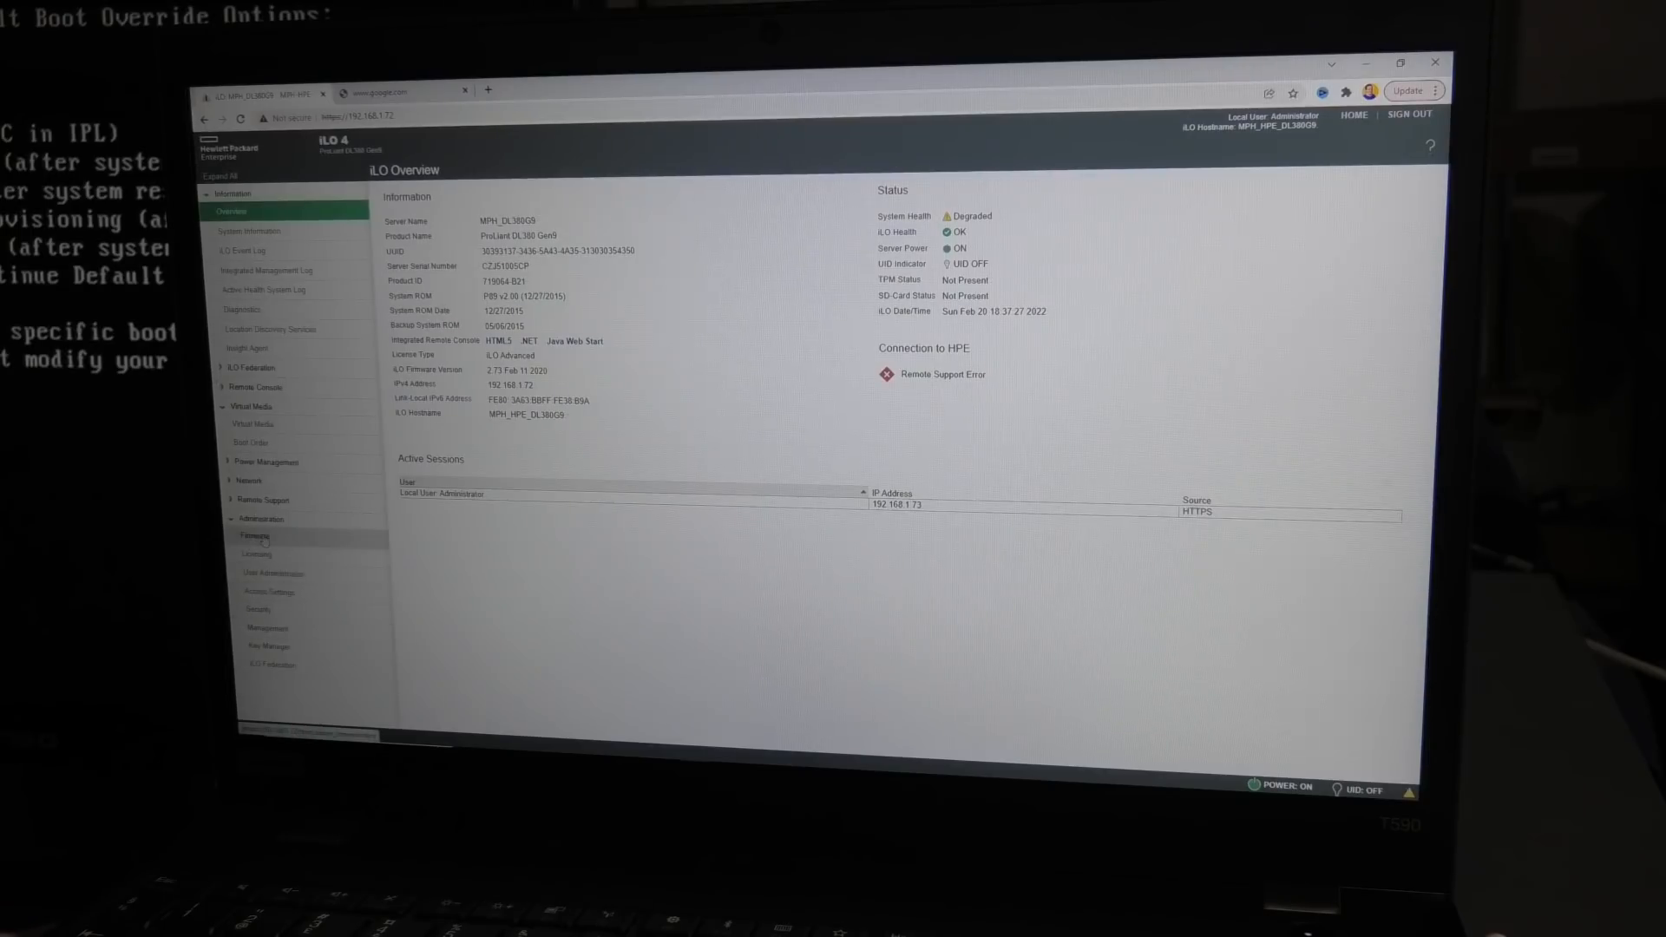
click(252, 535)
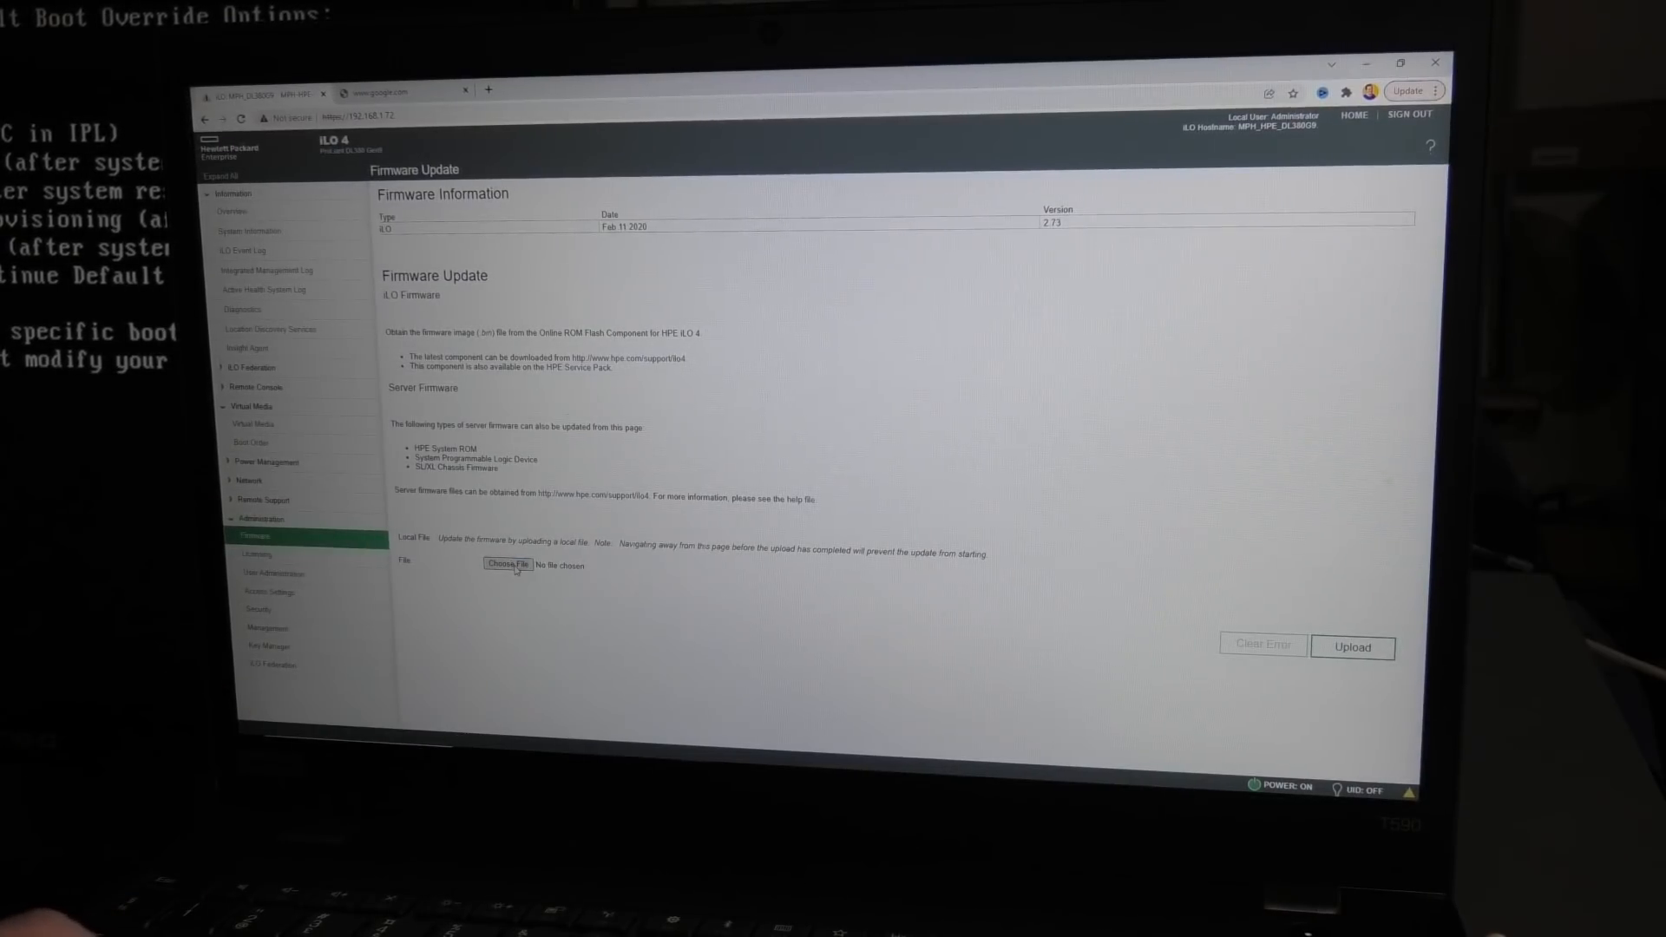
Upload the P89 .signed.flash system ROM file and accept the reboot warning
click(508, 563)
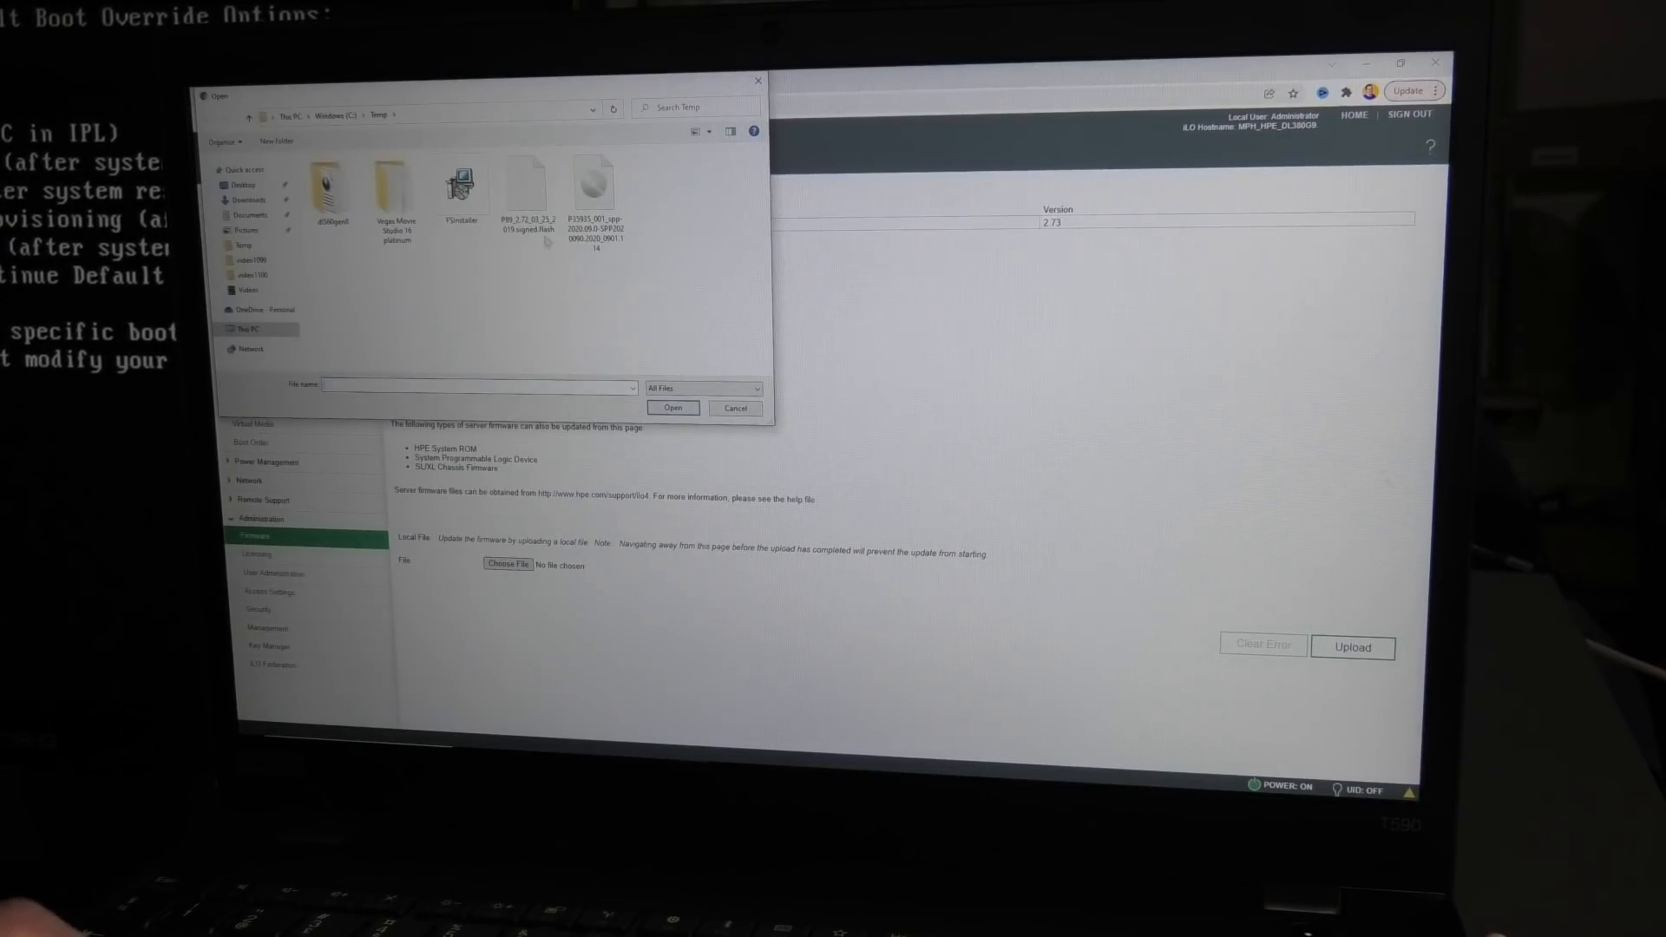
click(524, 180)
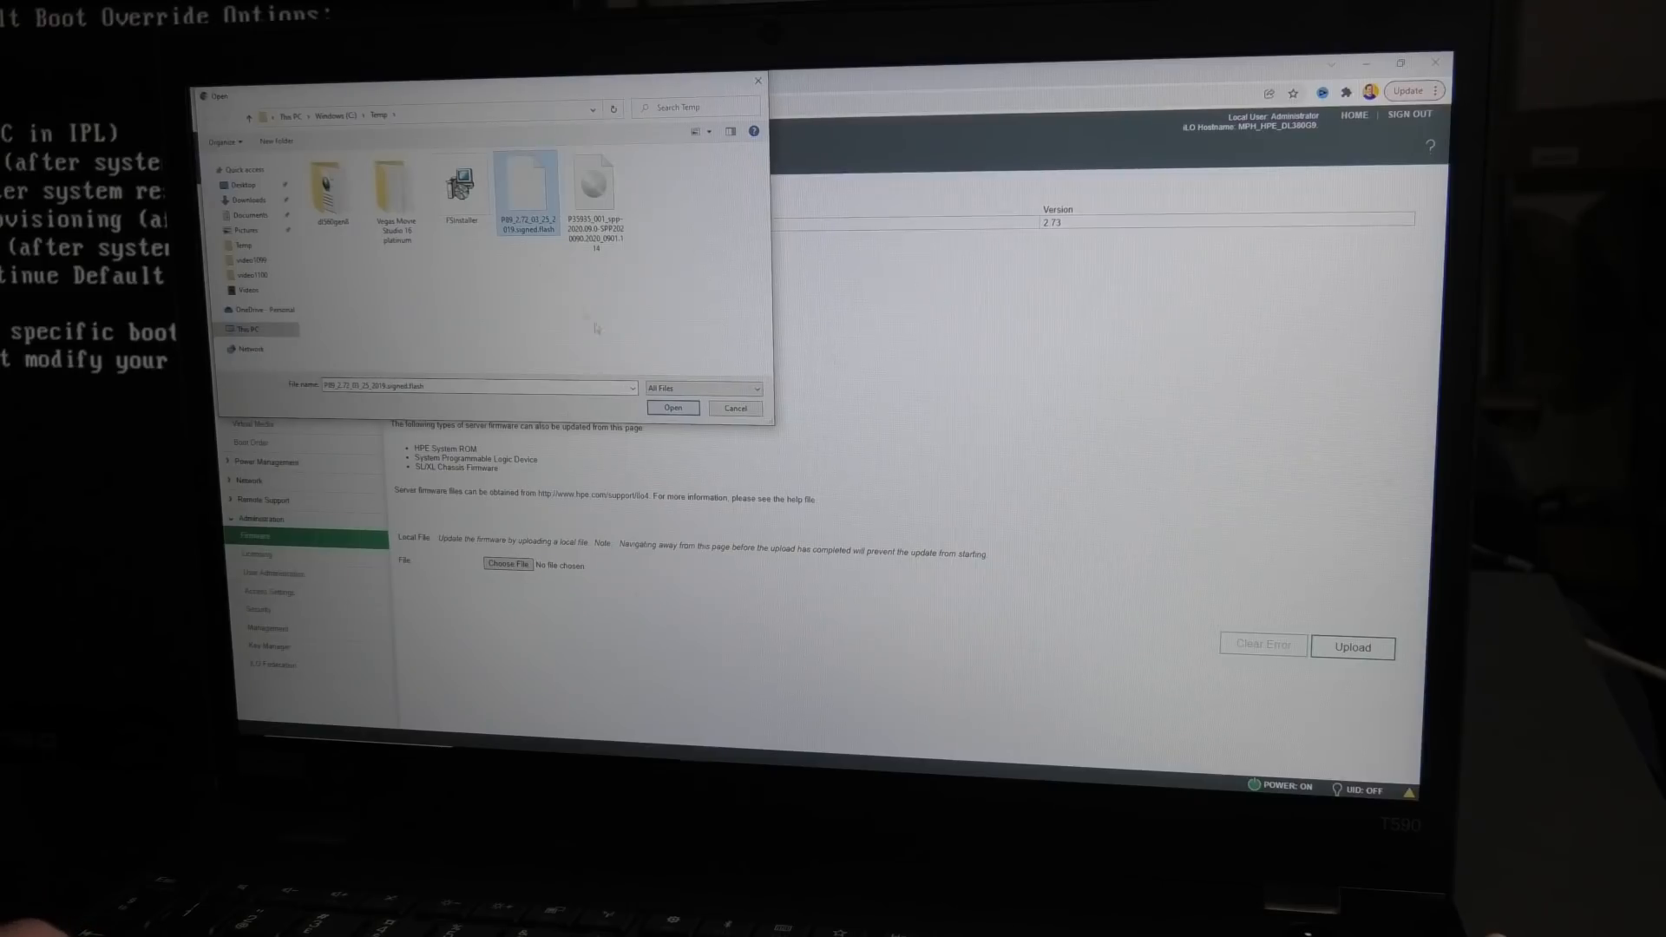
click(672, 407)
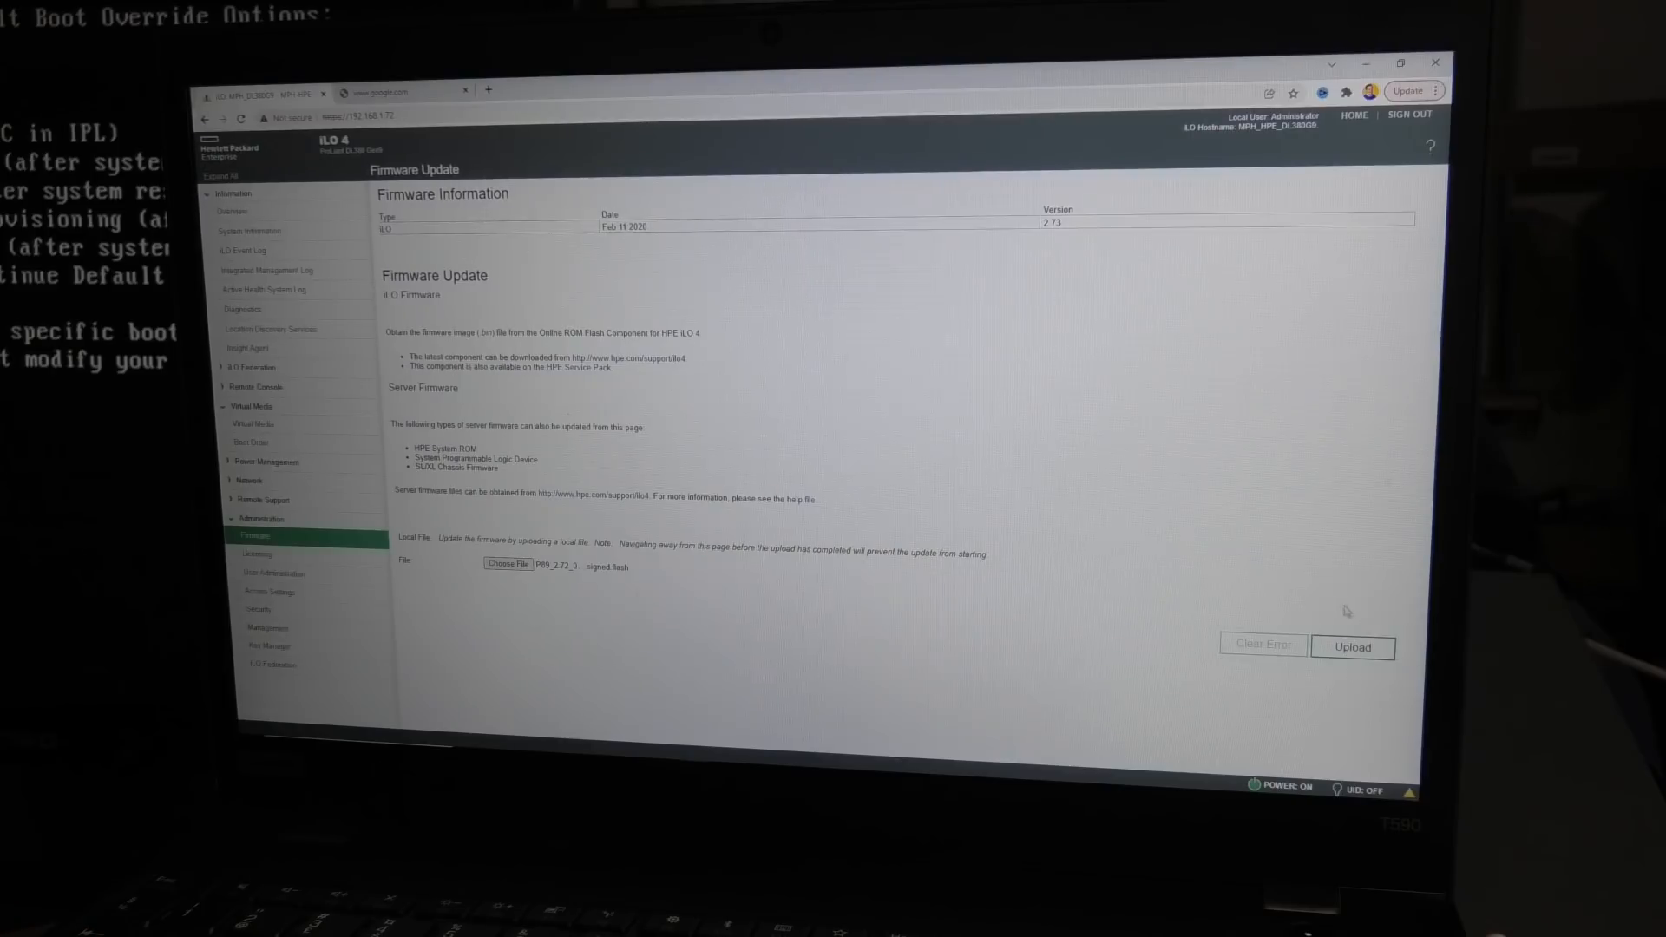
click(1352, 647)
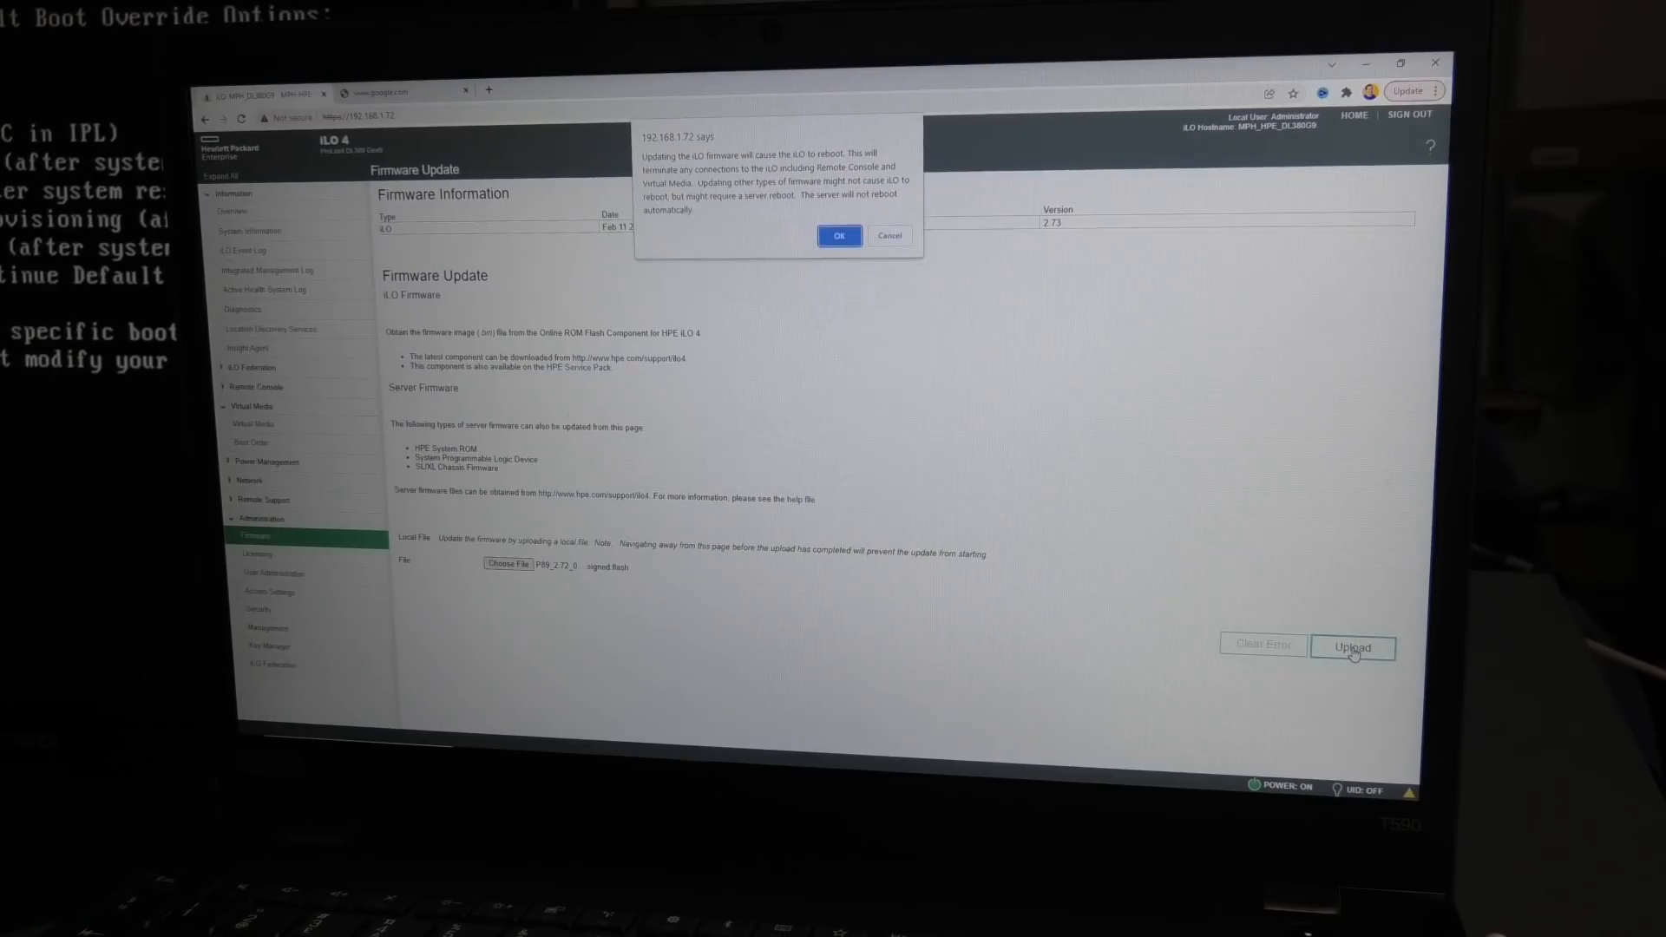
mouse_move(1353, 654)
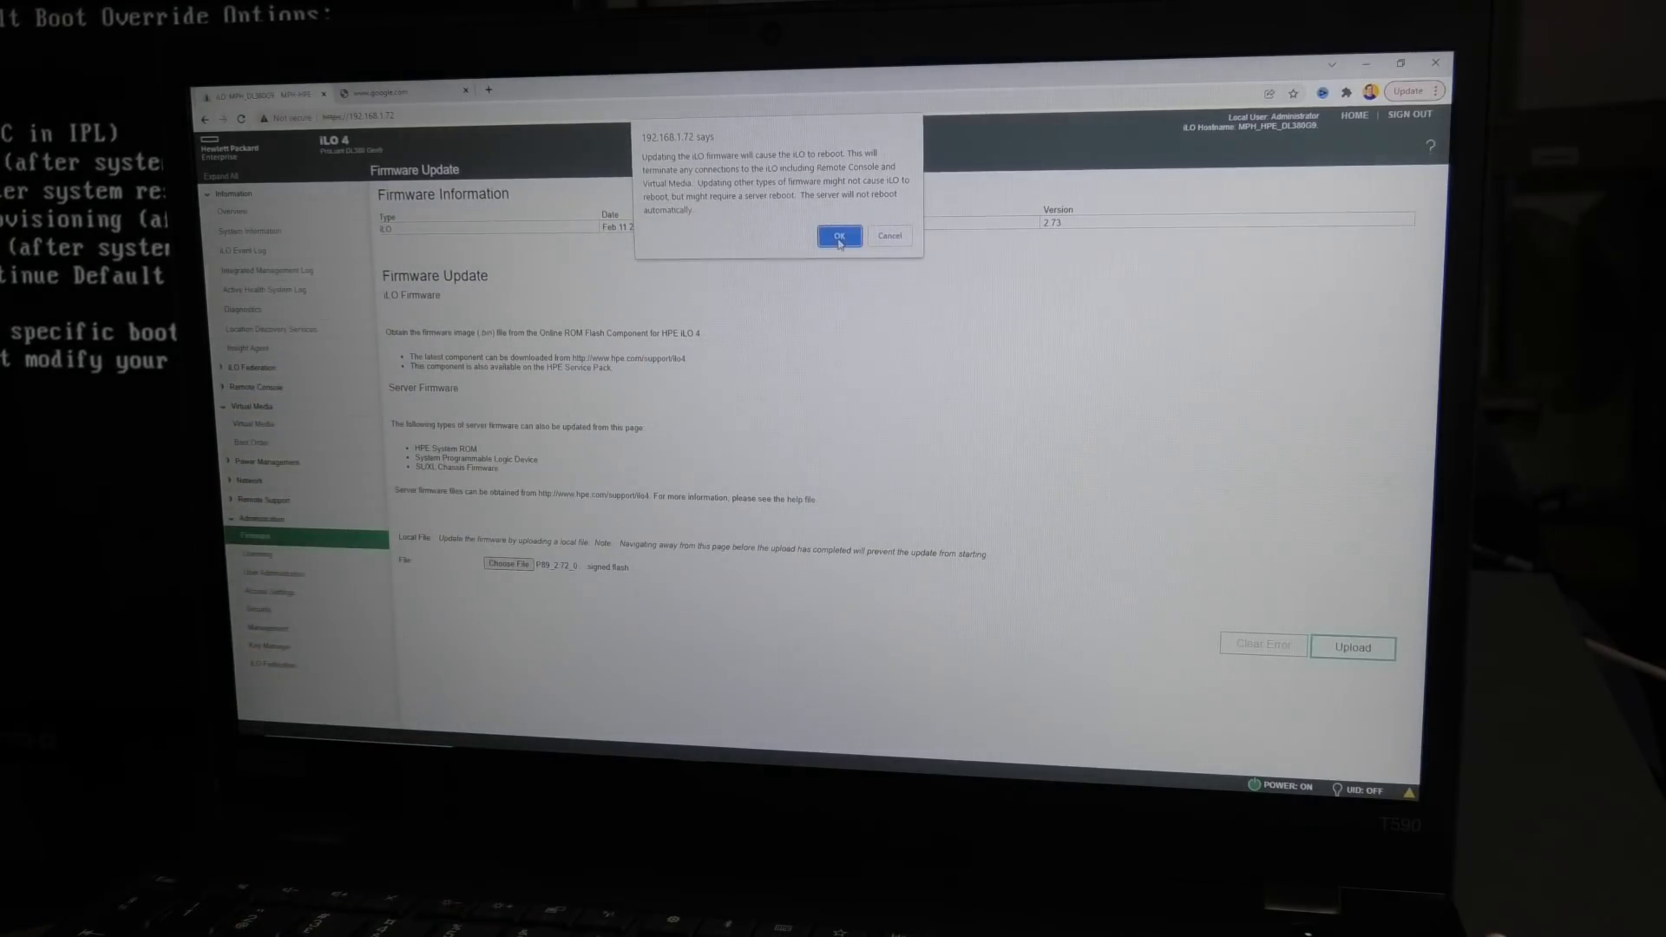
click(838, 235)
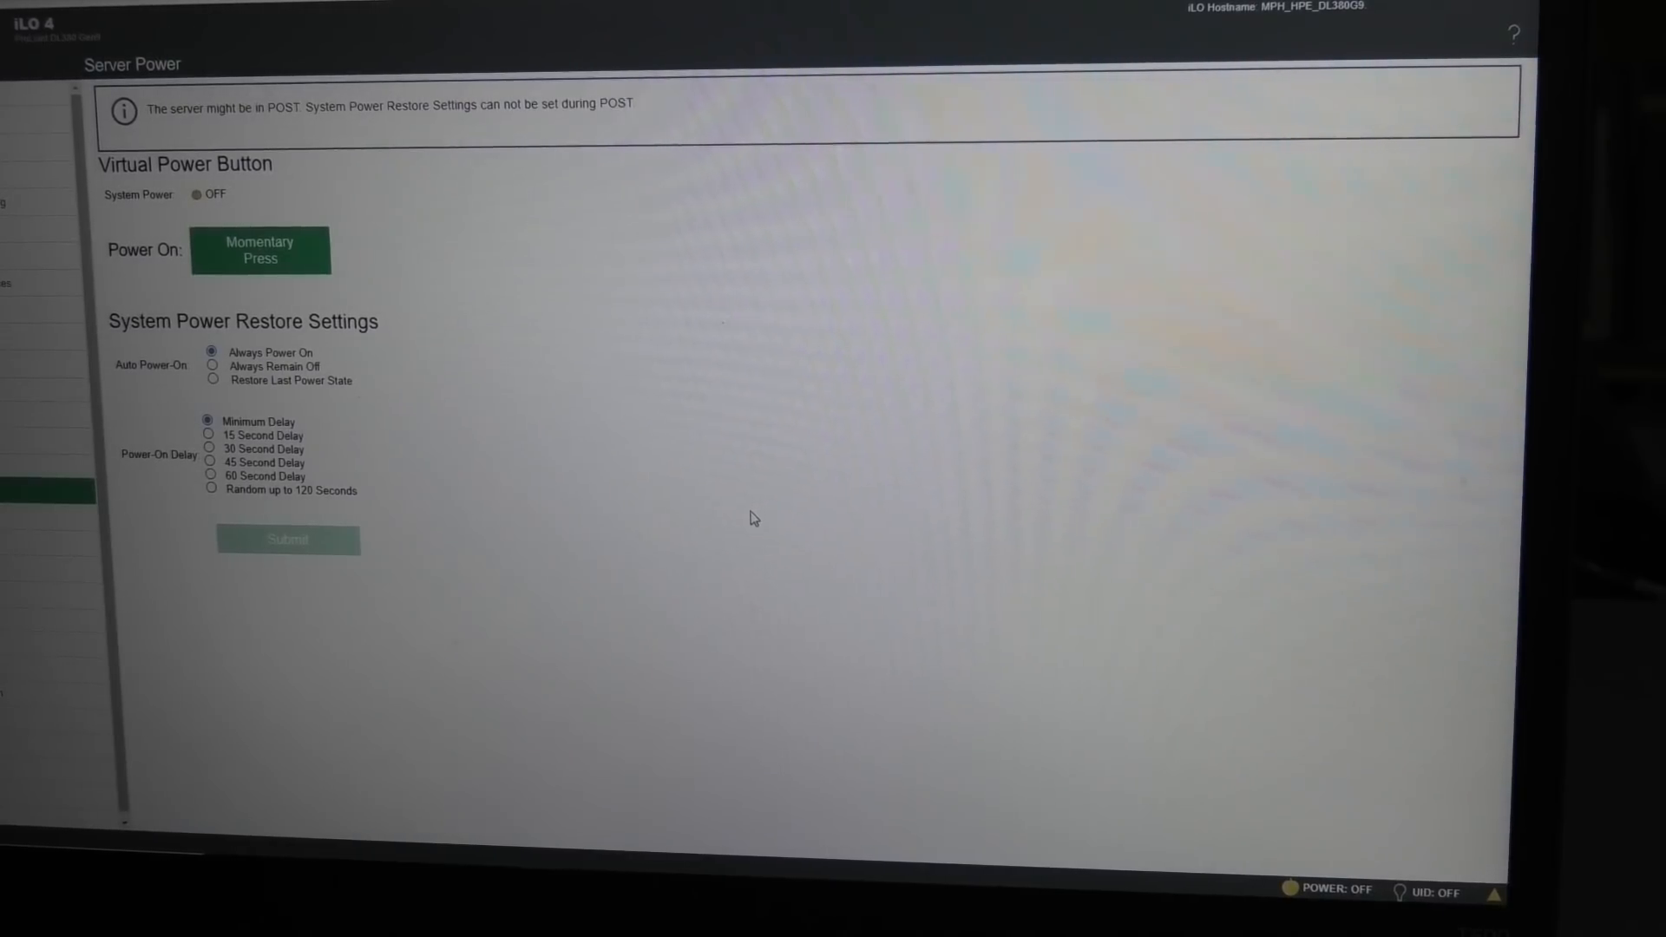
Momentary-press the Virtual Power Button to start the server
click(260, 250)
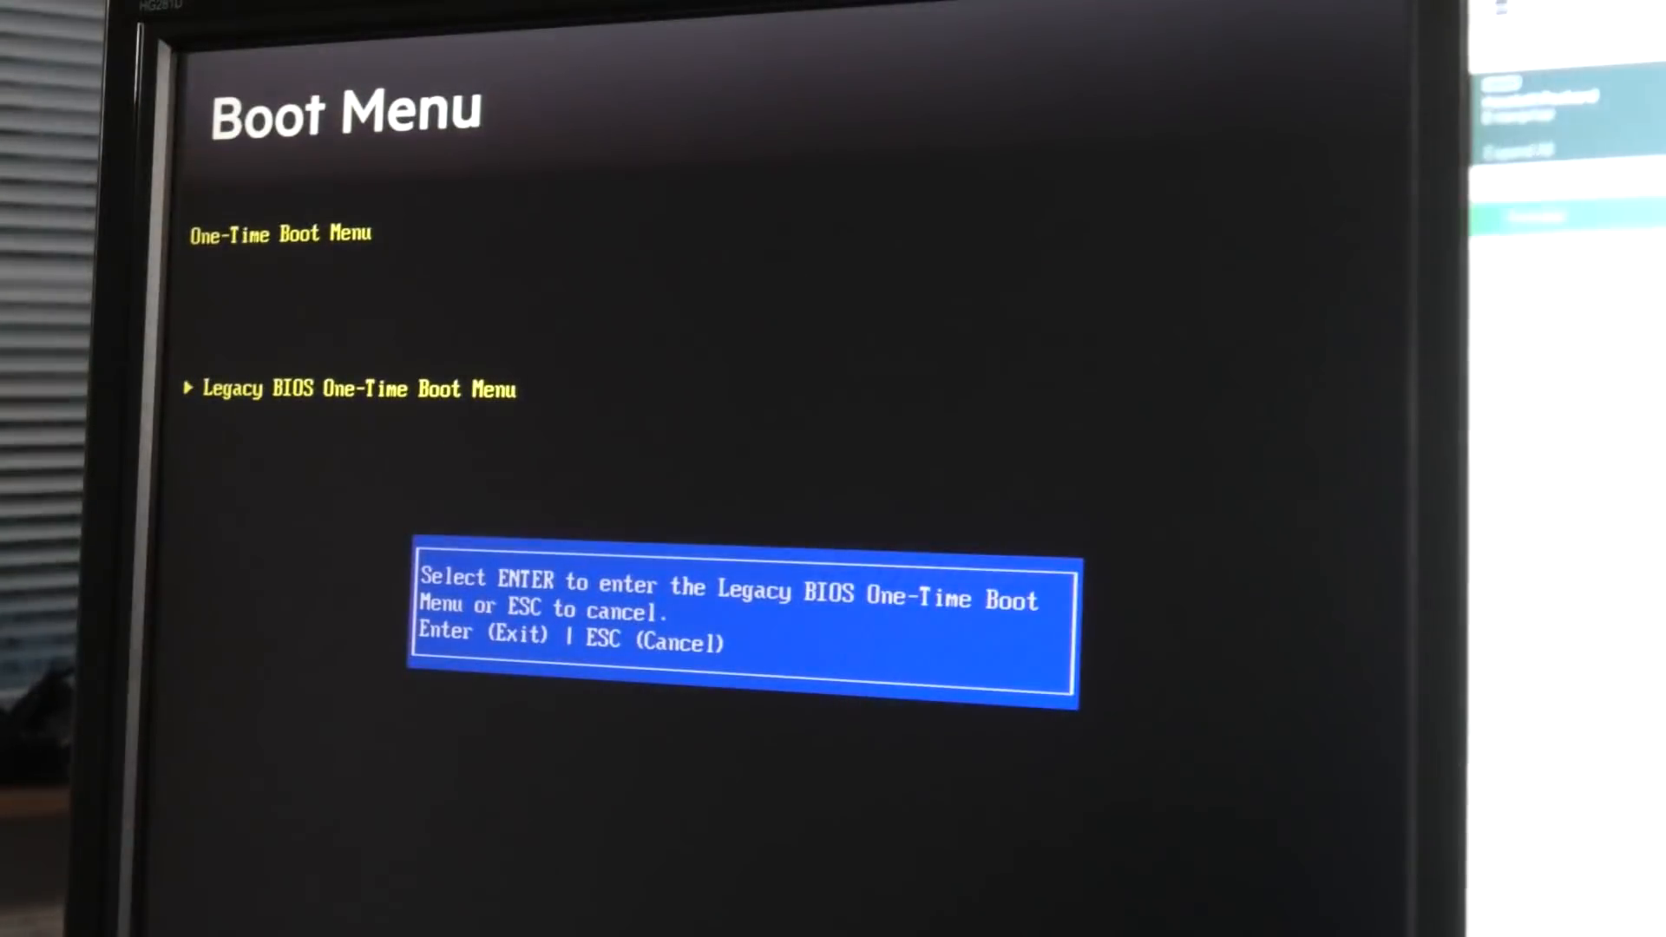
Dismiss the Legacy BIOS One-Time Boot Menu confirmation prompt with Escape
key(Escape)
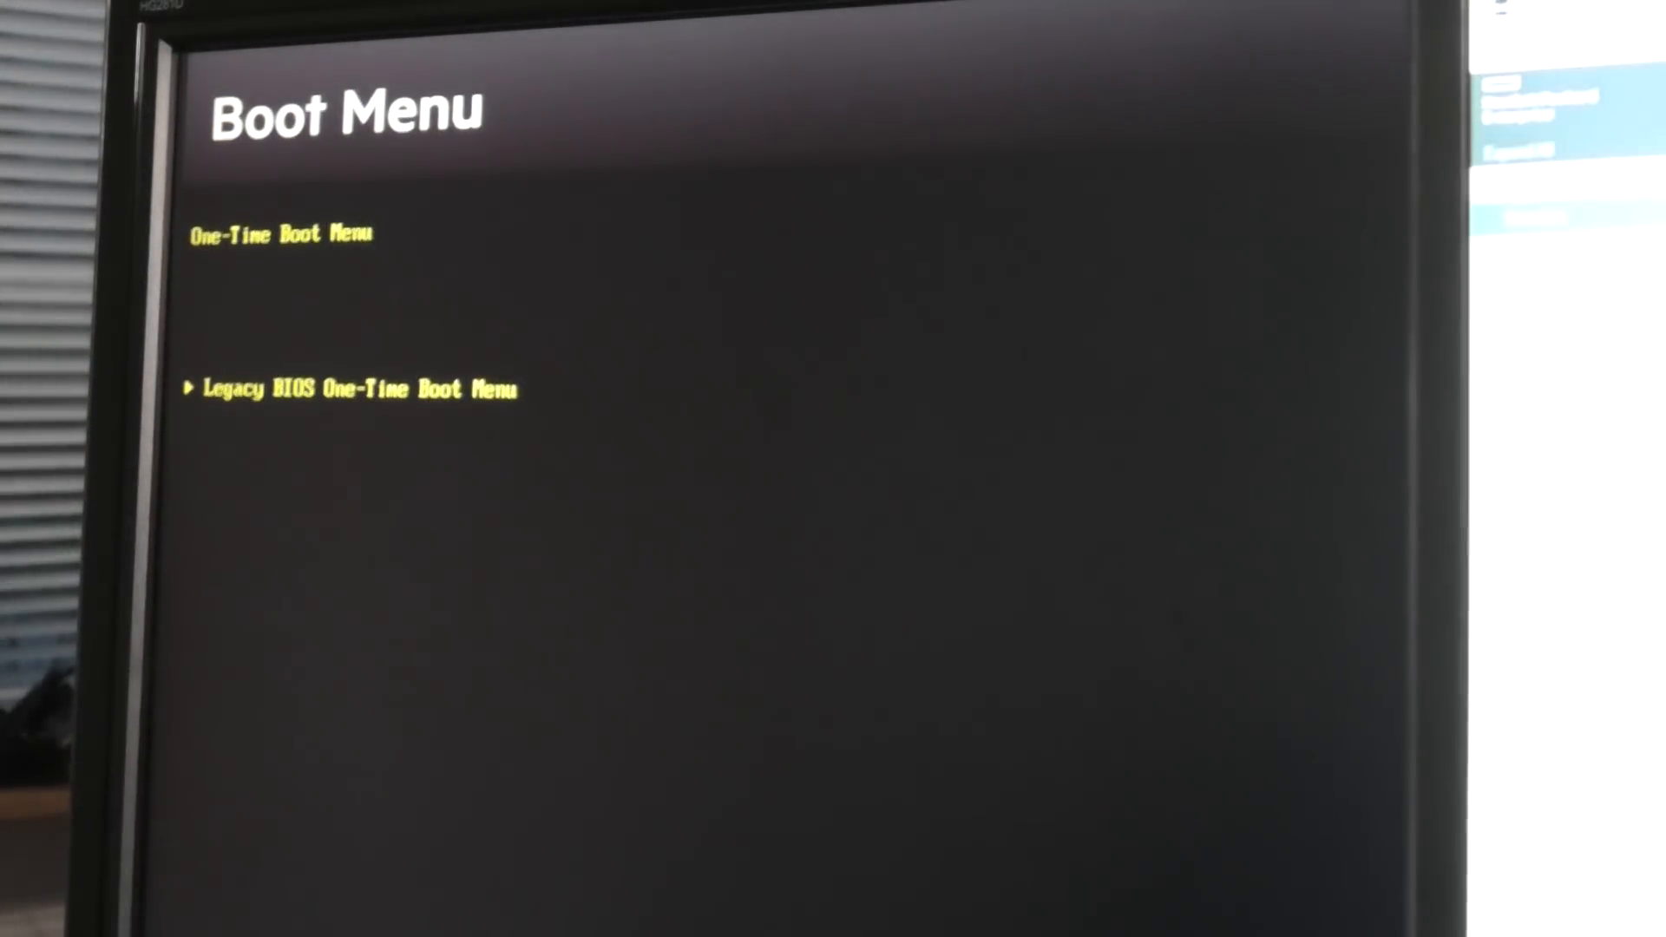